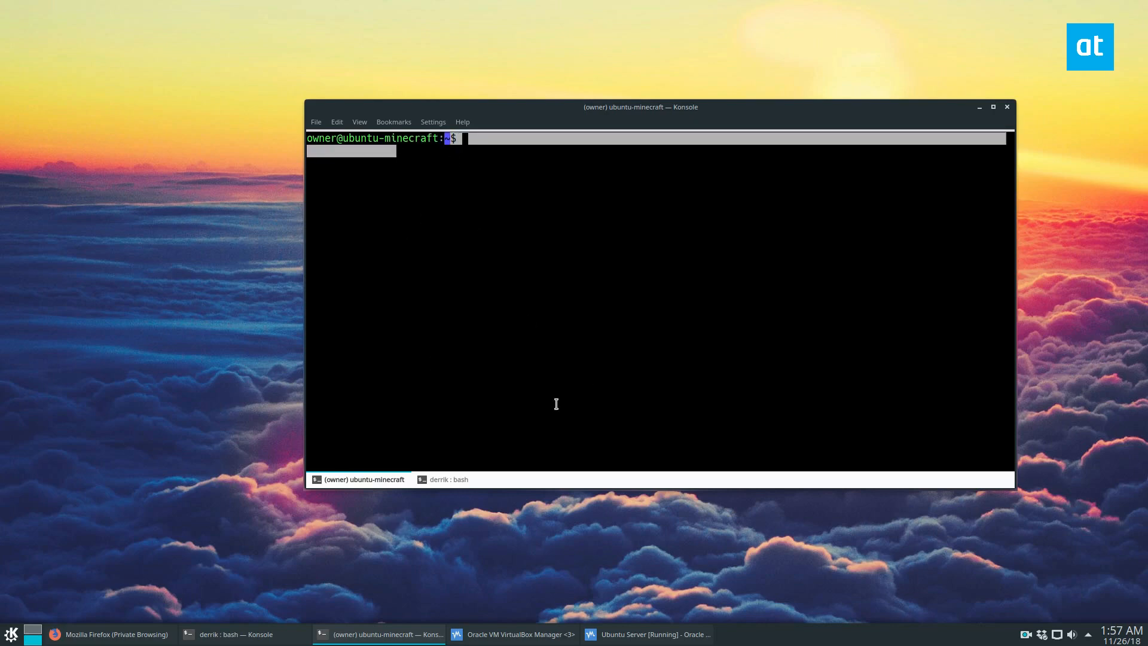
Install the lamp-server^ package set with sudo apt, confirming with y.
click(647, 633)
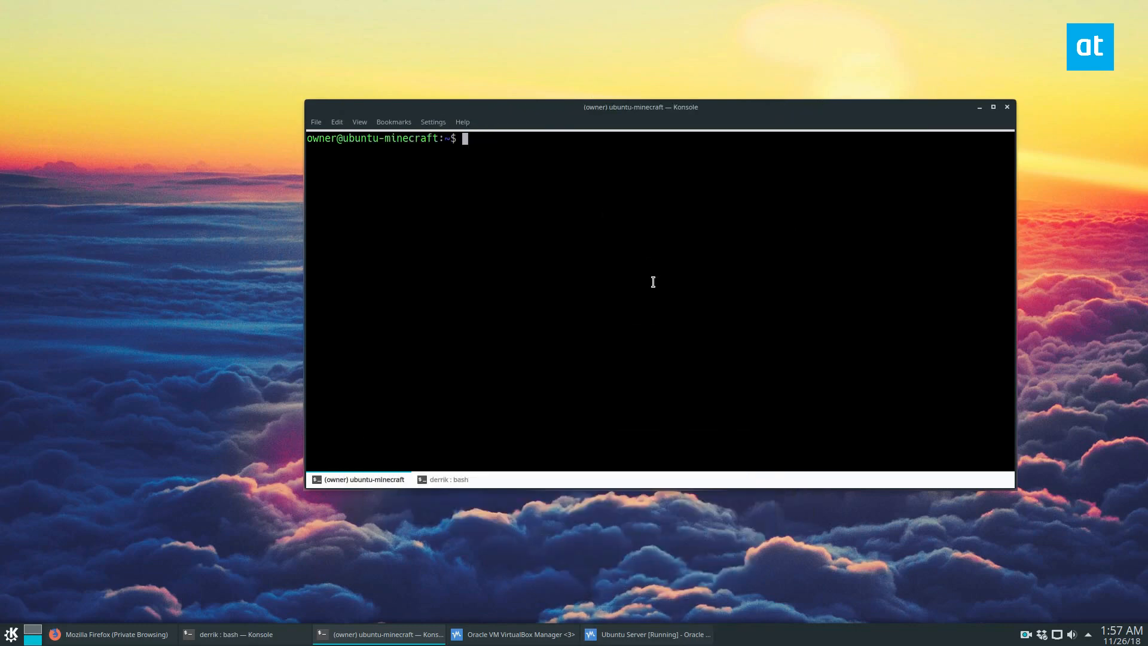
mouse_move(3, 313)
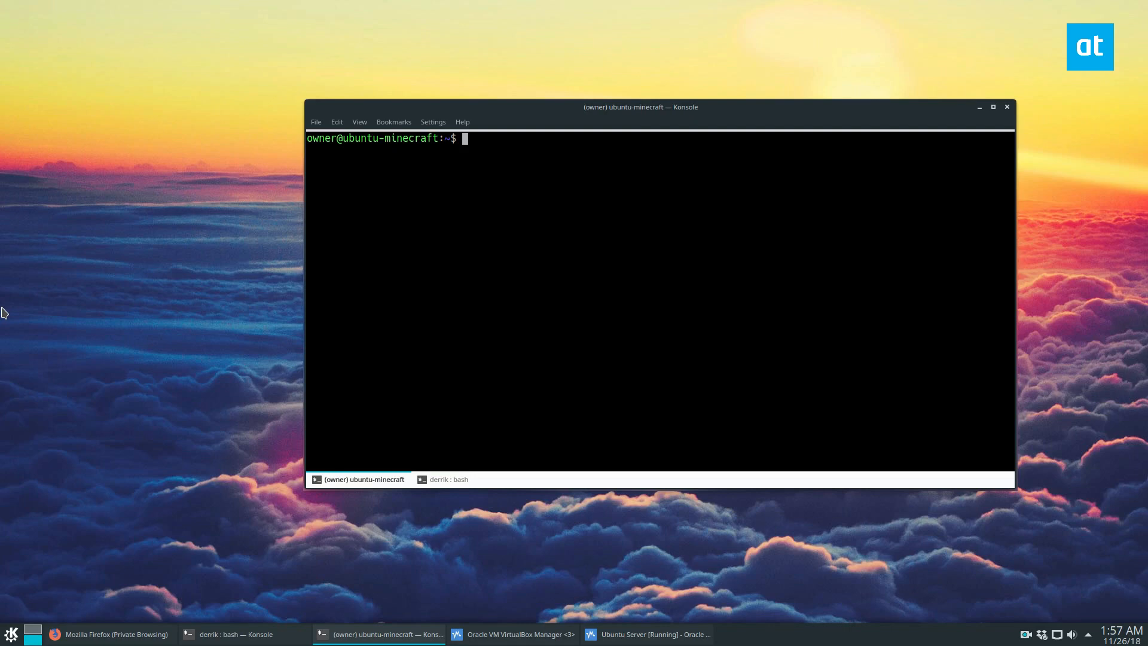
text(sudo apt)
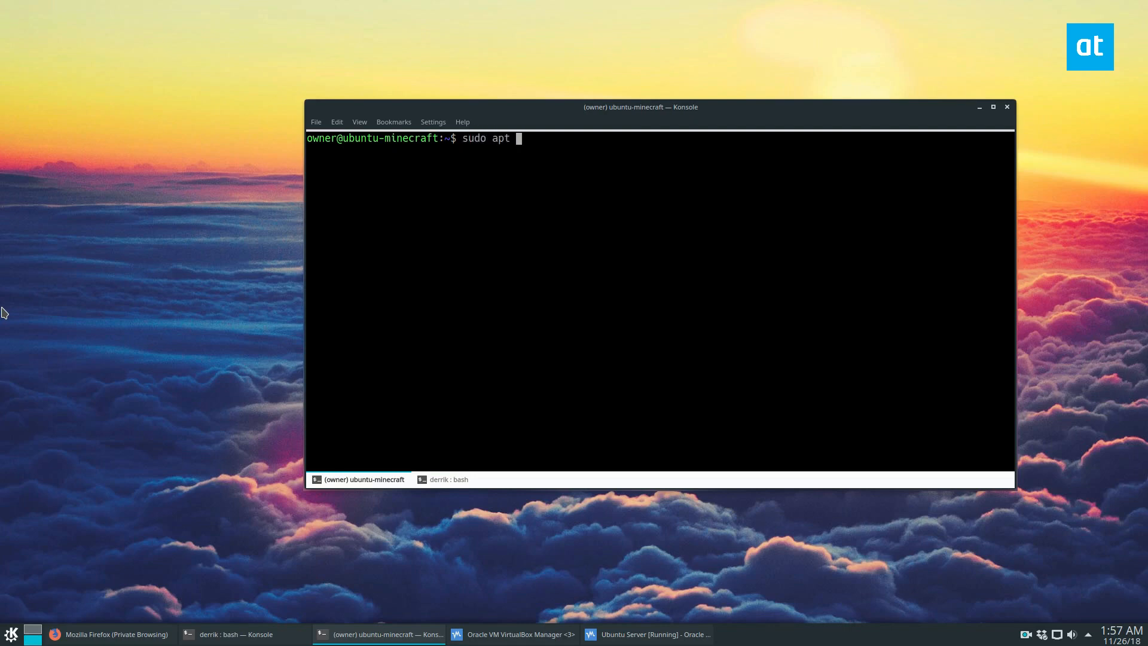
text(install lamp-s)
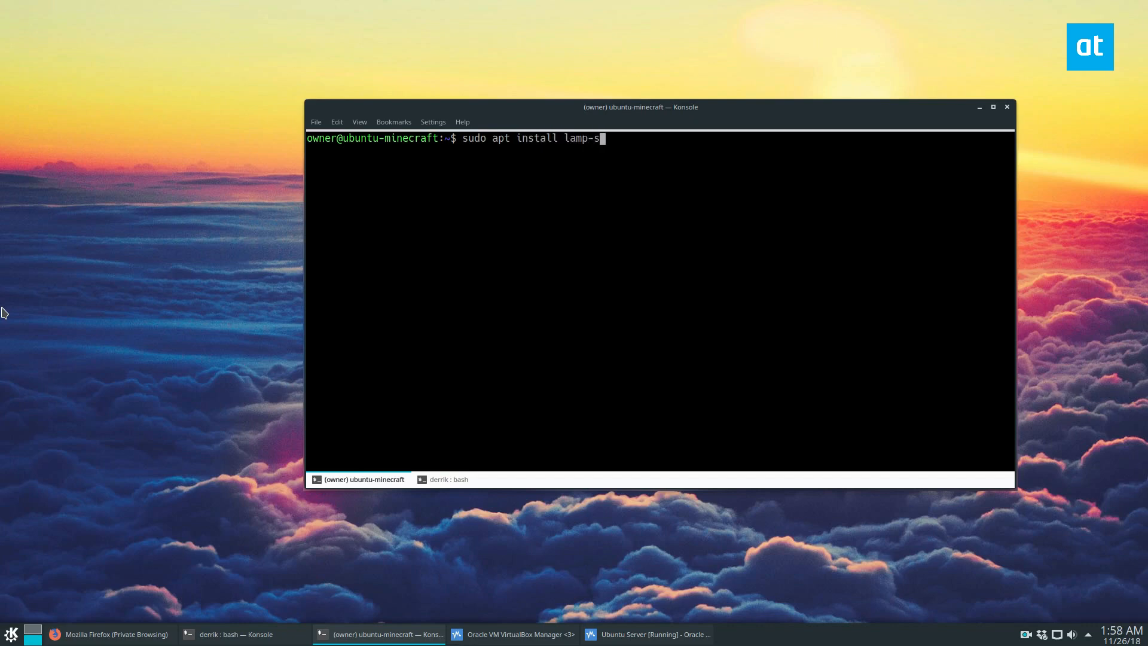
text(erver^)
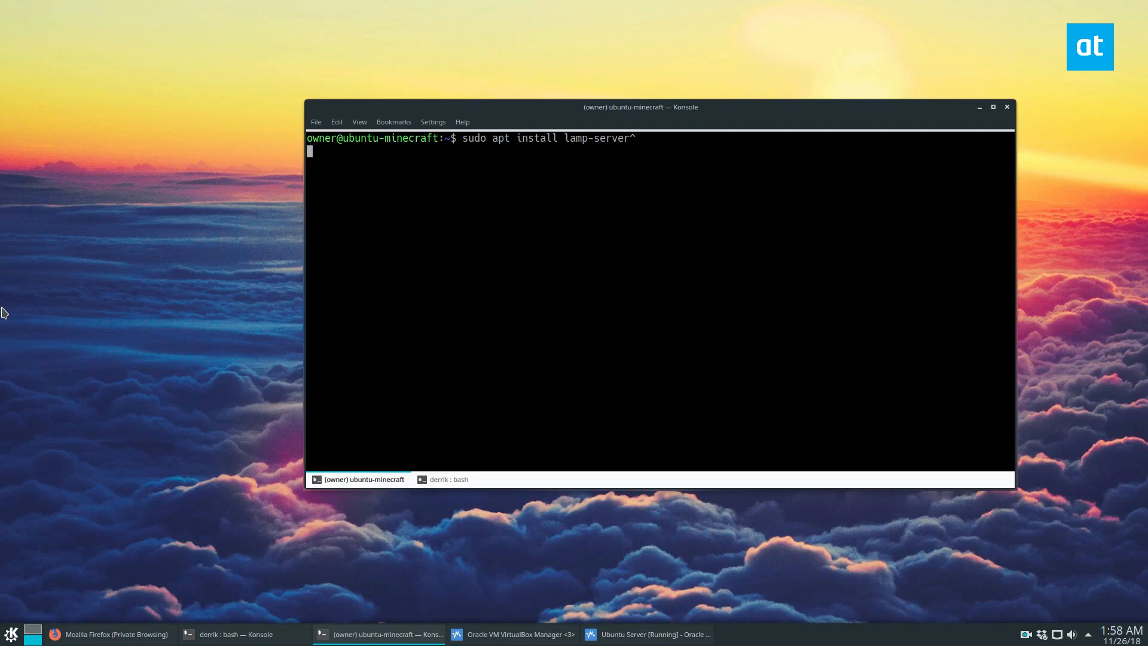
mouse_move(176, 16)
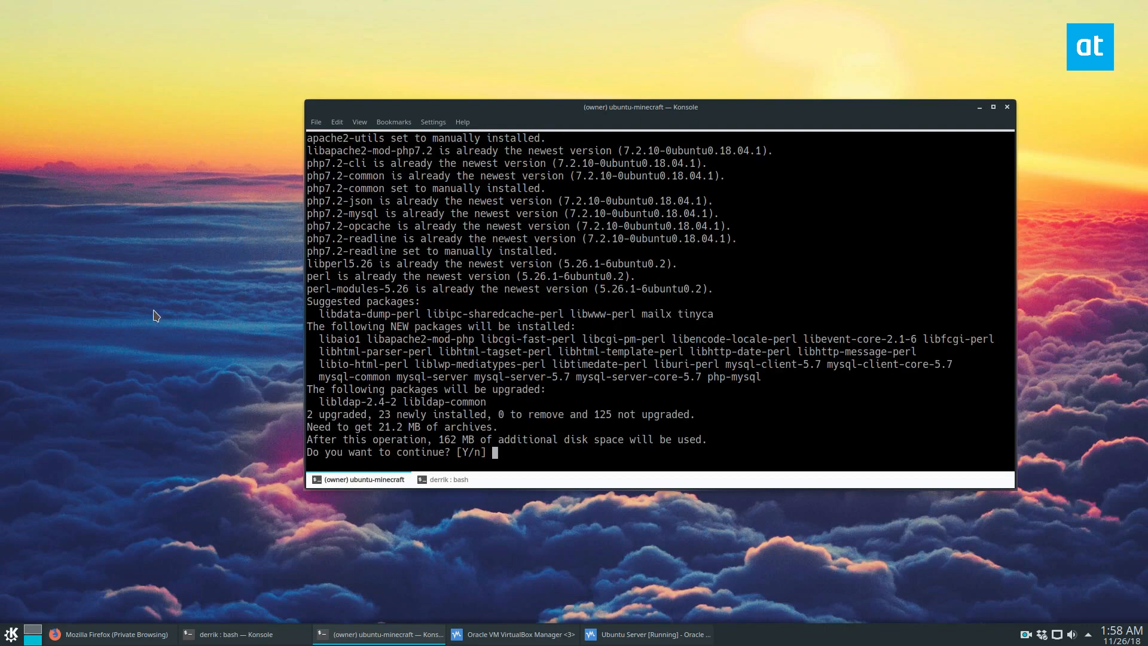
text(y)
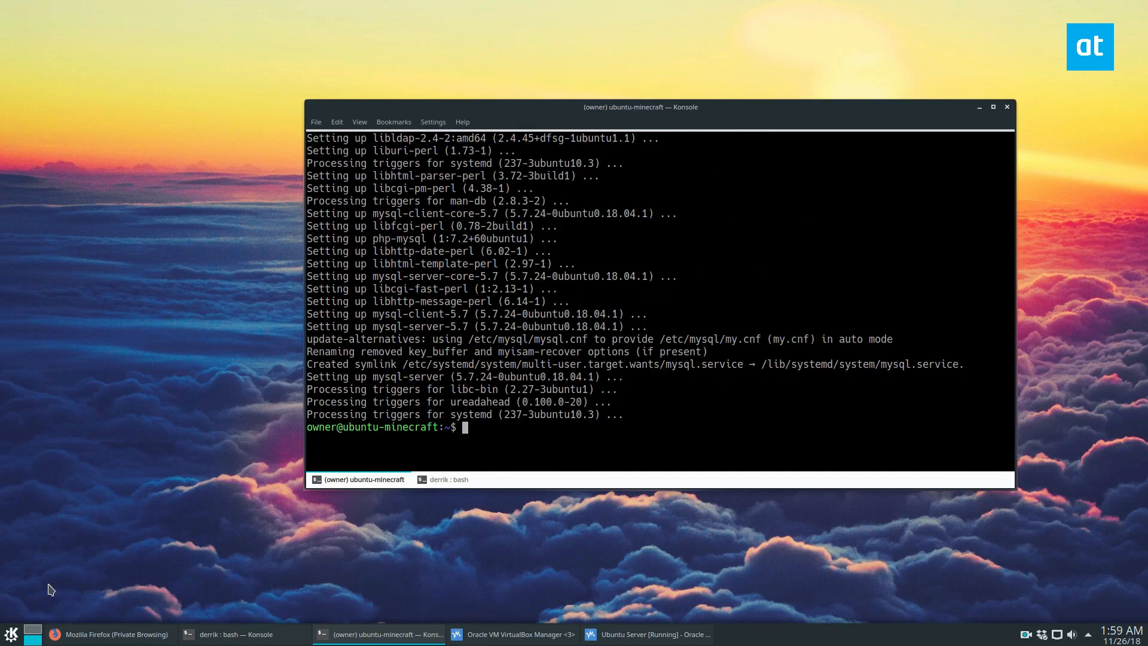
Change to /var/www/html, clear the screen, and start installing git with apt.
text(cd /)
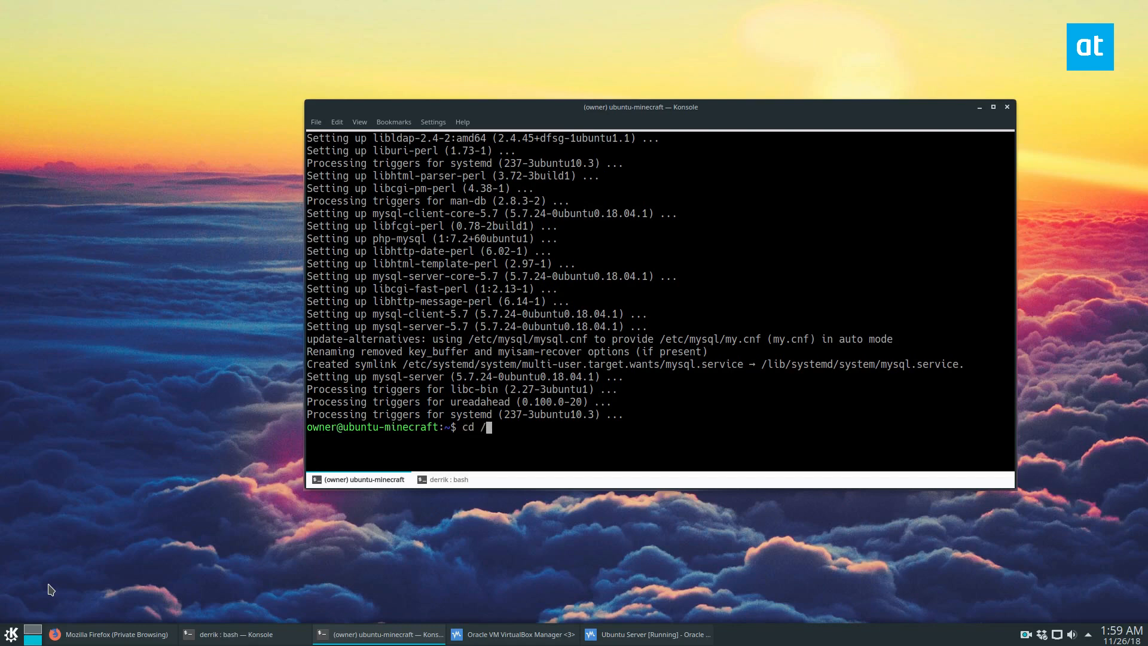
text(var/www/)
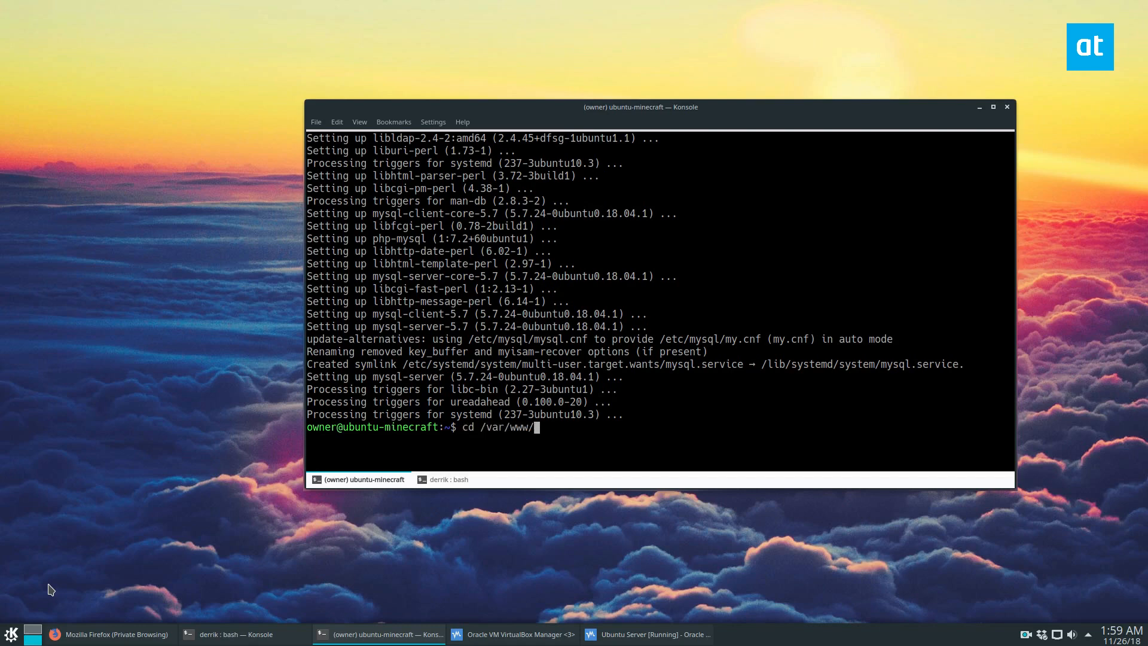
text(clea)
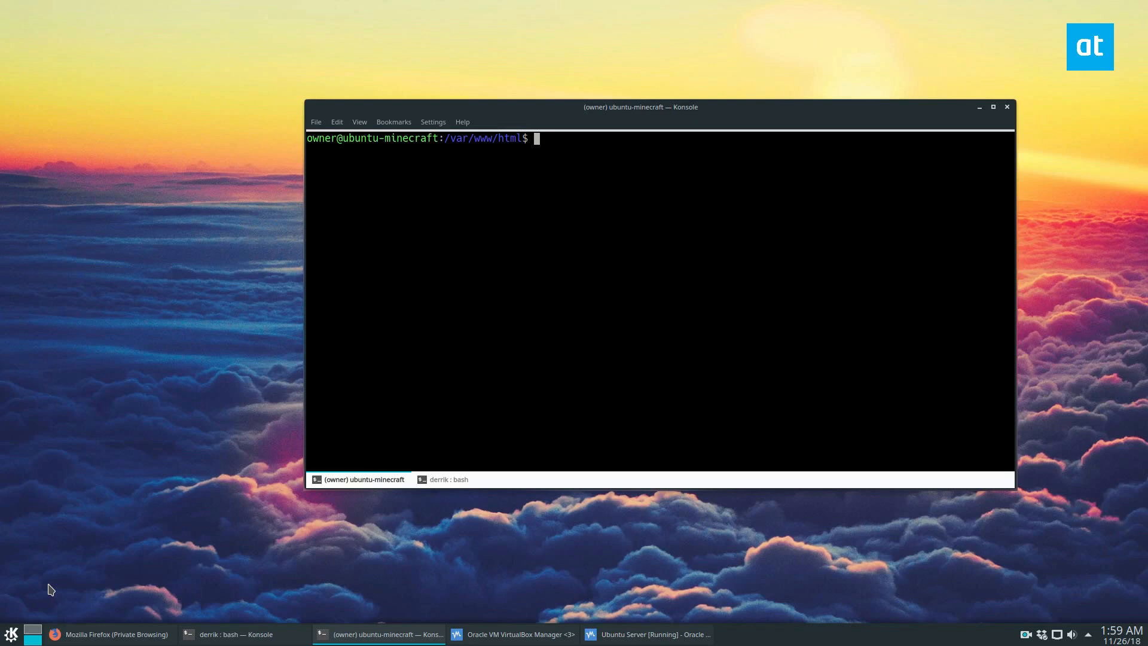
text(sudo apt install git)
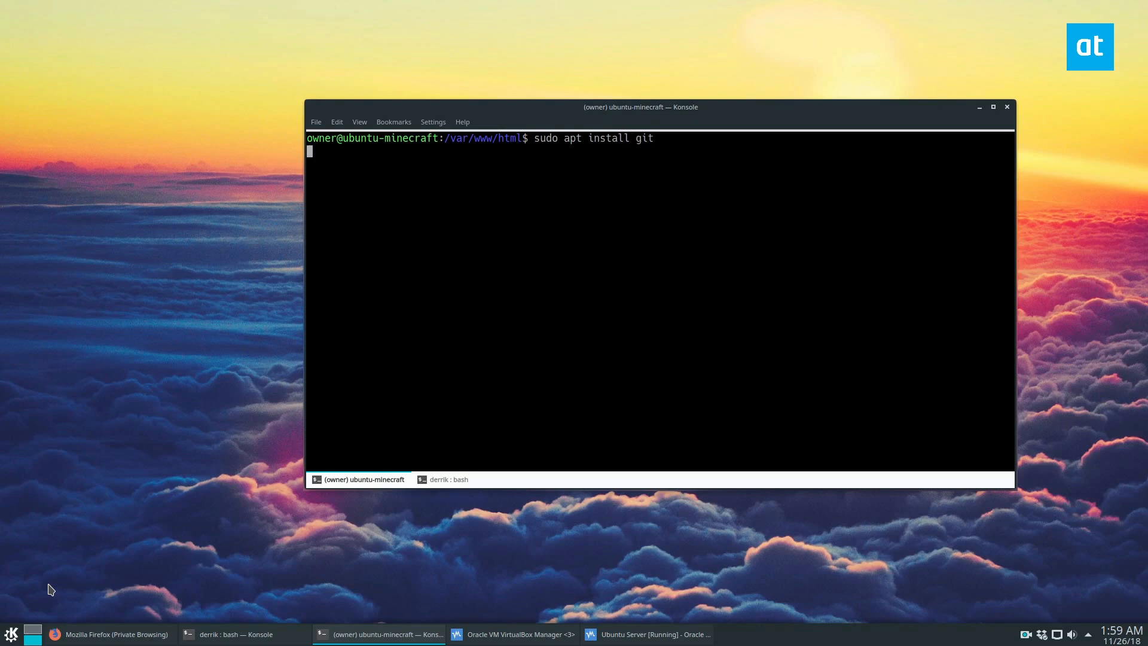
mouse_move(171, 449)
text(sudo -s)
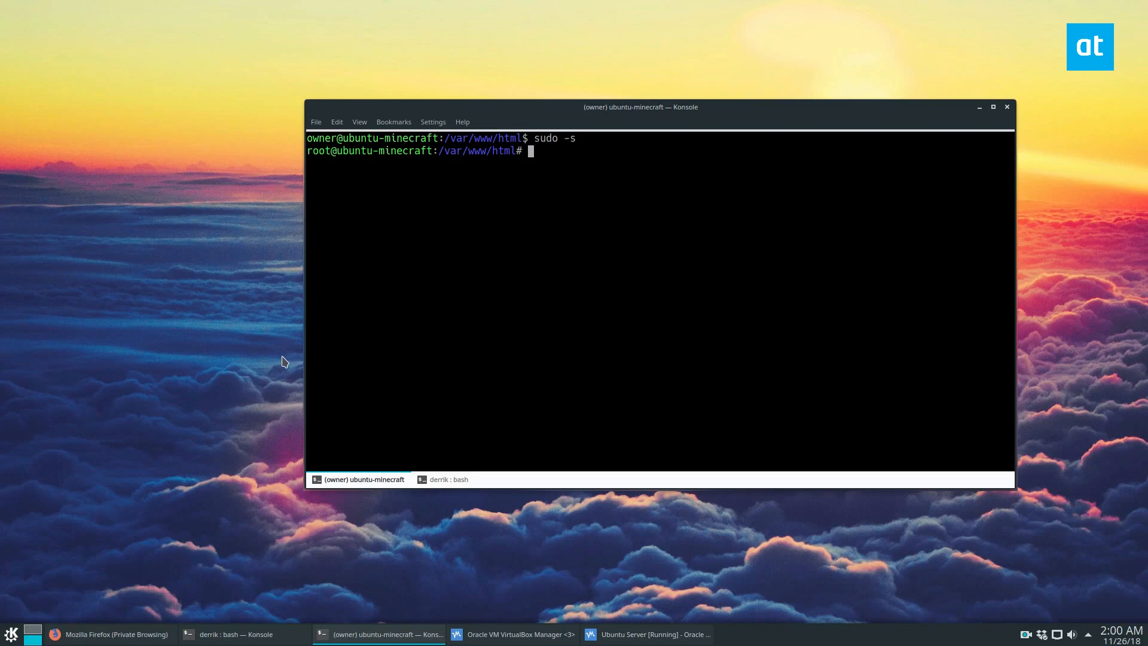
Paste and run the git clone of github.com/electerious/Lychee.git as root.
right_click(556, 336)
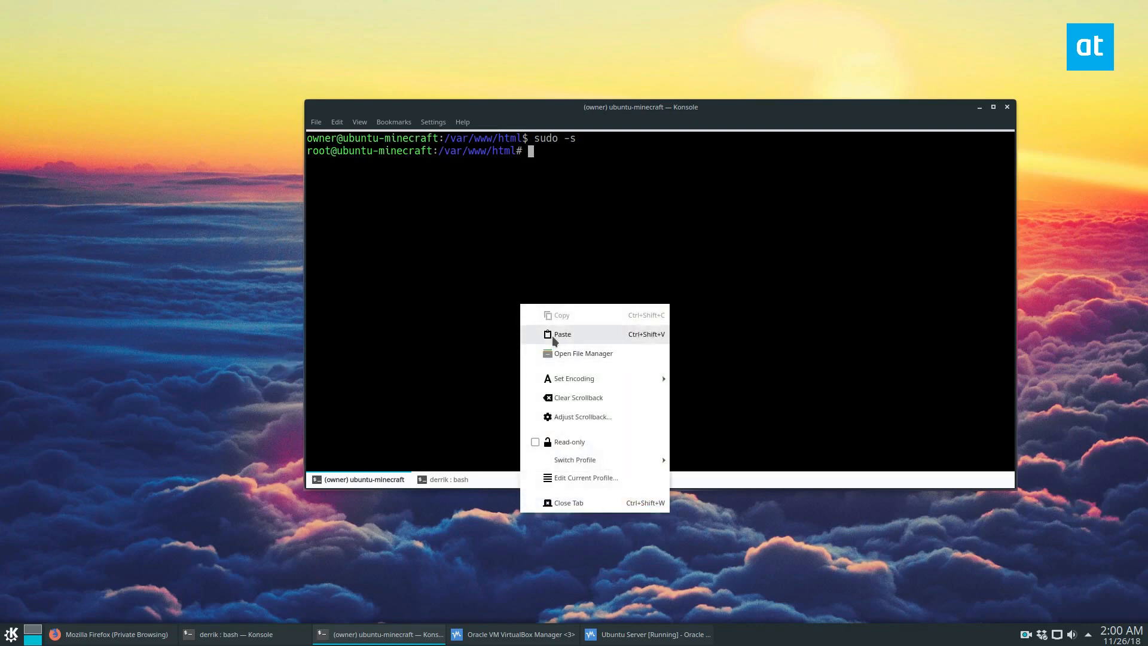
click(562, 334)
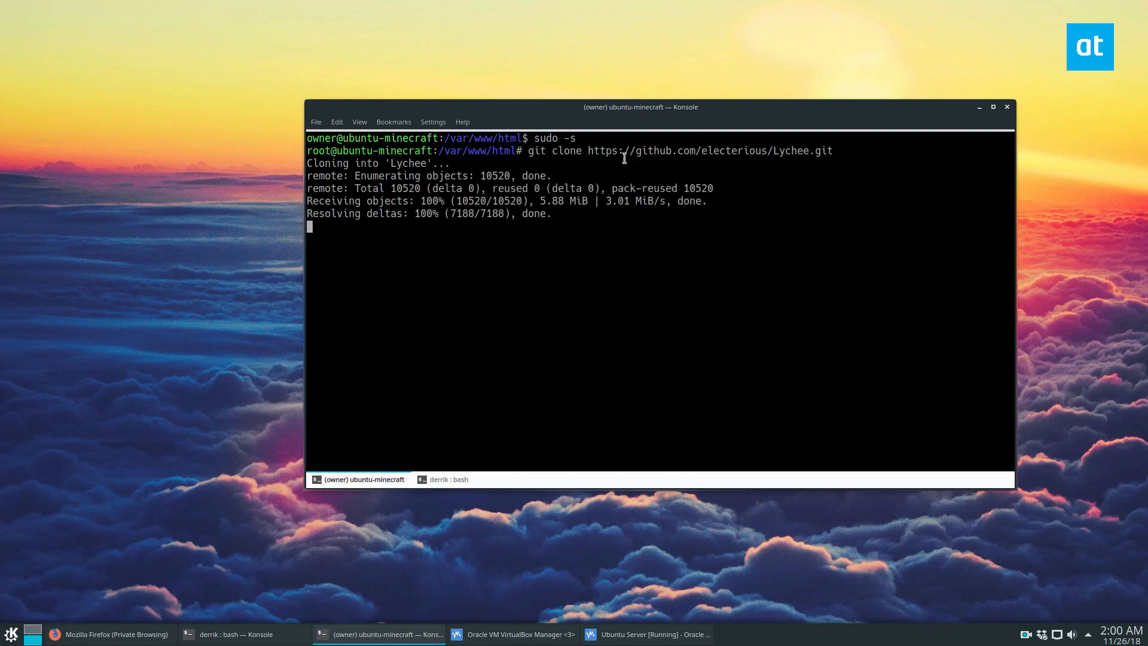
mouse_move(811, 176)
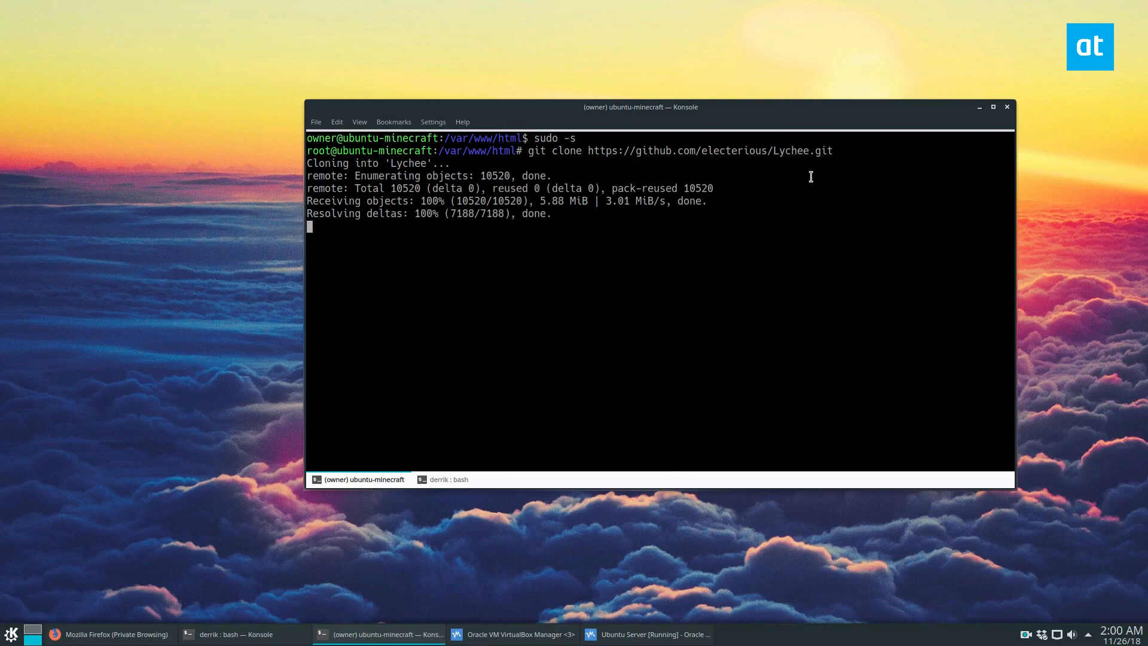
mouse_move(810, 304)
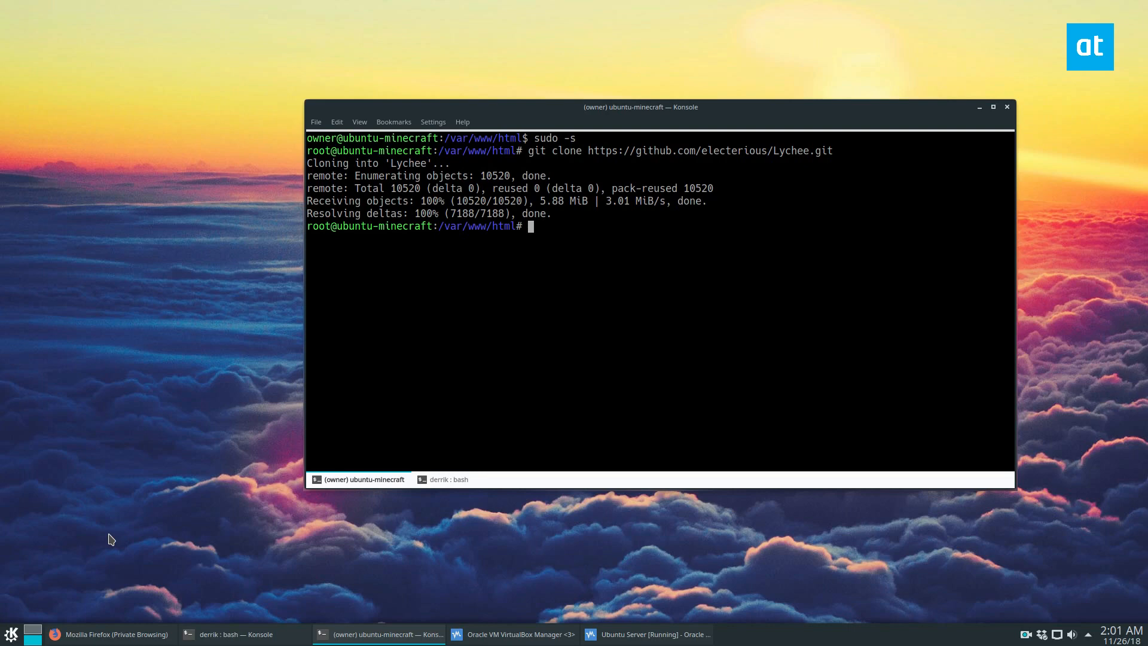
Enter the Lychee folder and apply chmod -R 750 to uploads/ and data/.
text(cd Lychee/)
text(chmod -R 750 data/)
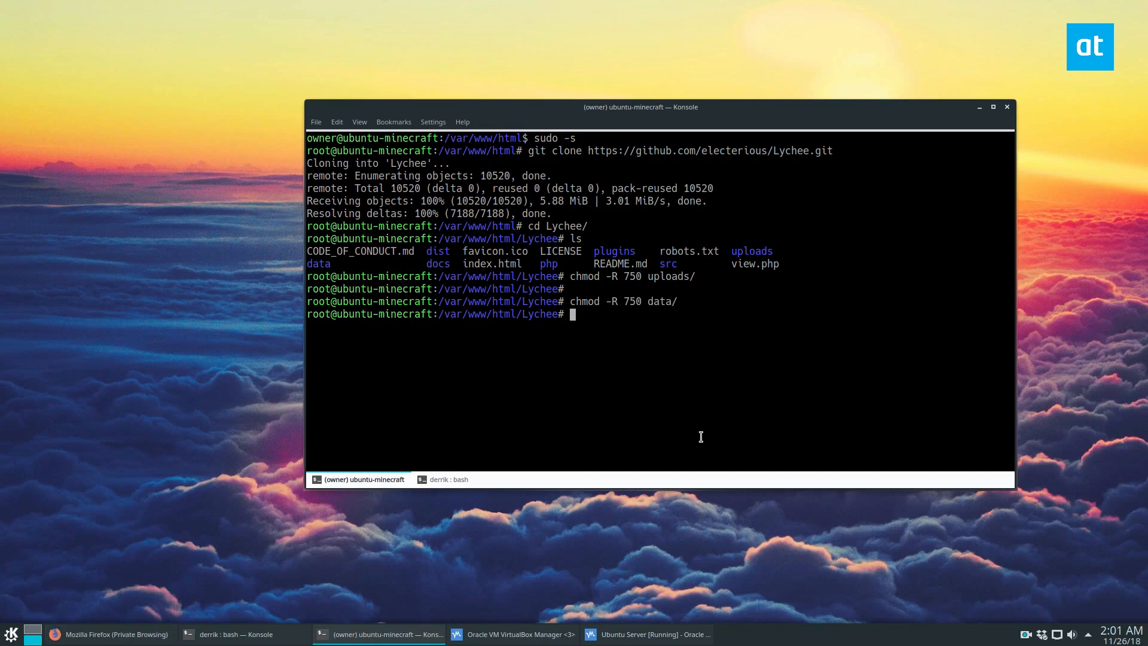
mouse_move(618, 314)
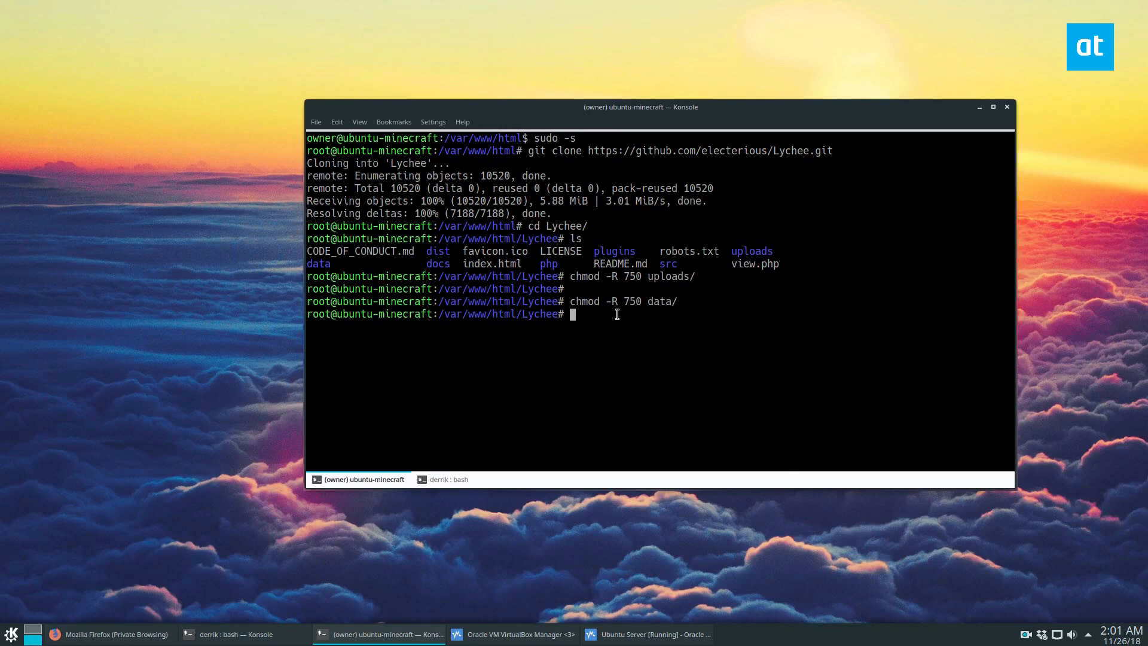
mouse_move(597, 301)
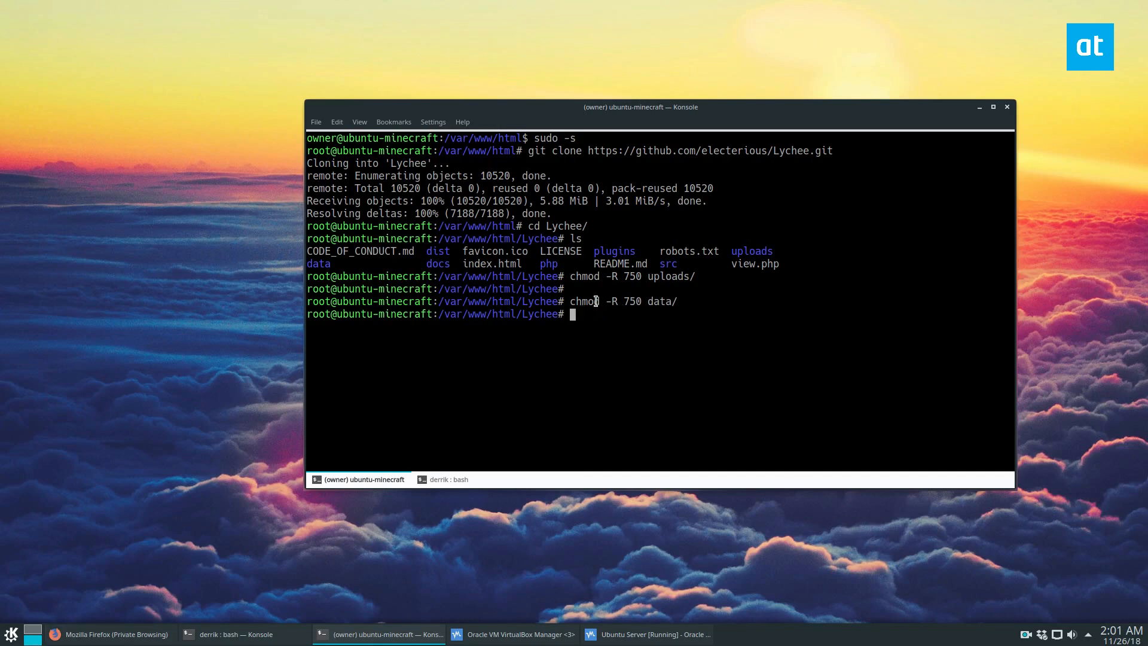
right_click(593, 314)
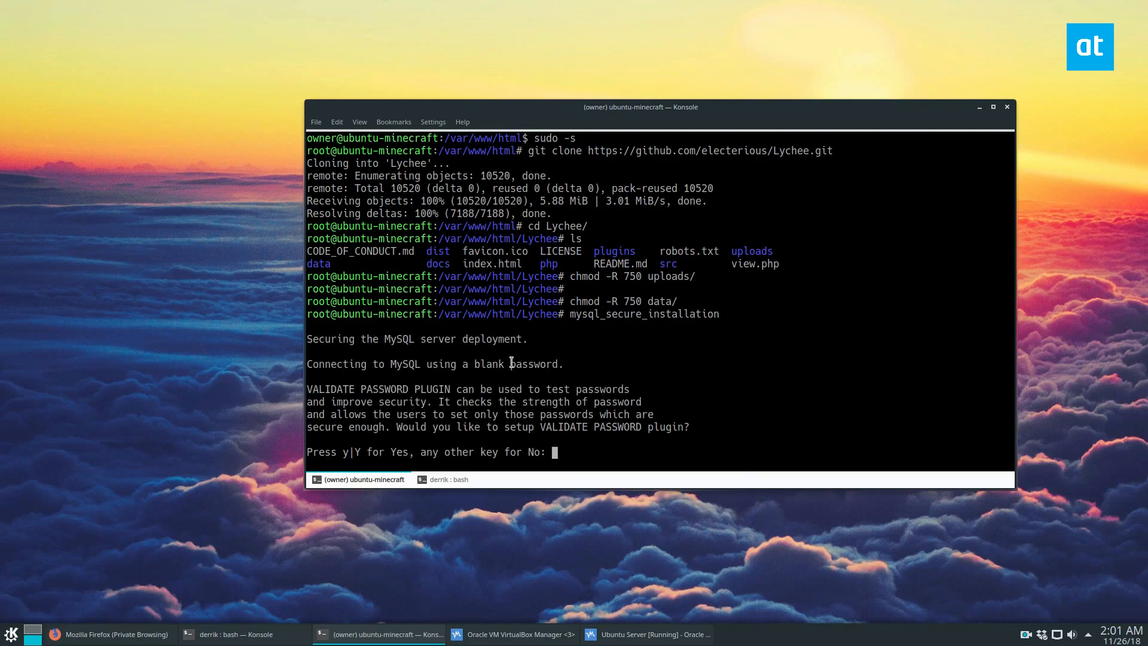
Enable password validation at level 1, drop the test database, and reload privileges.
text(y)
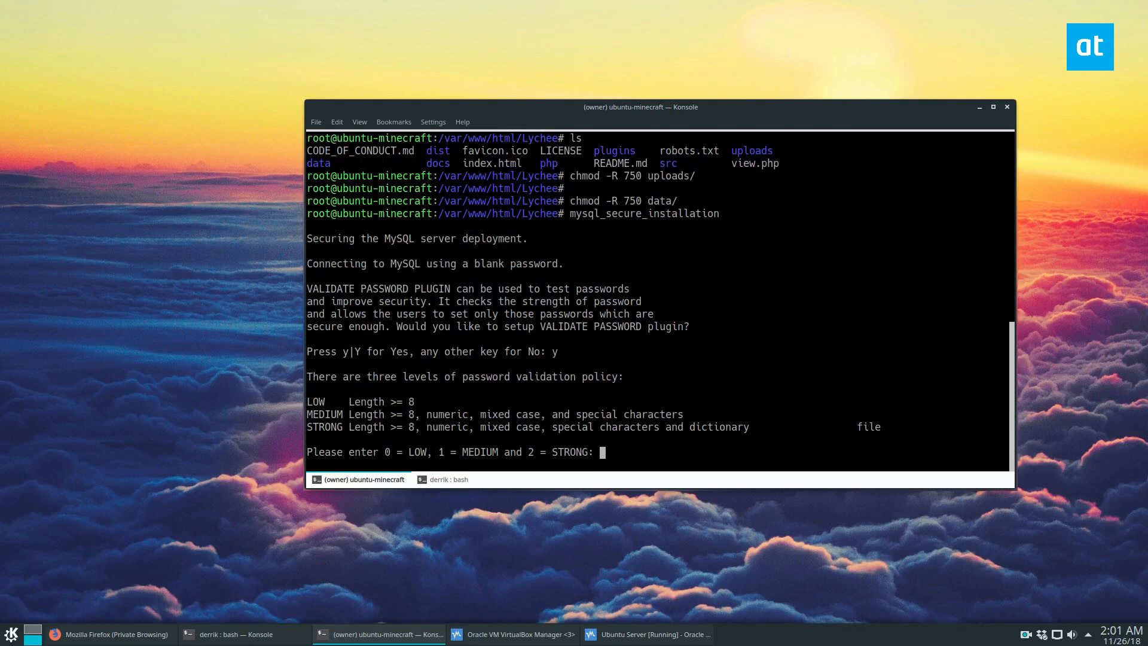
text(1)
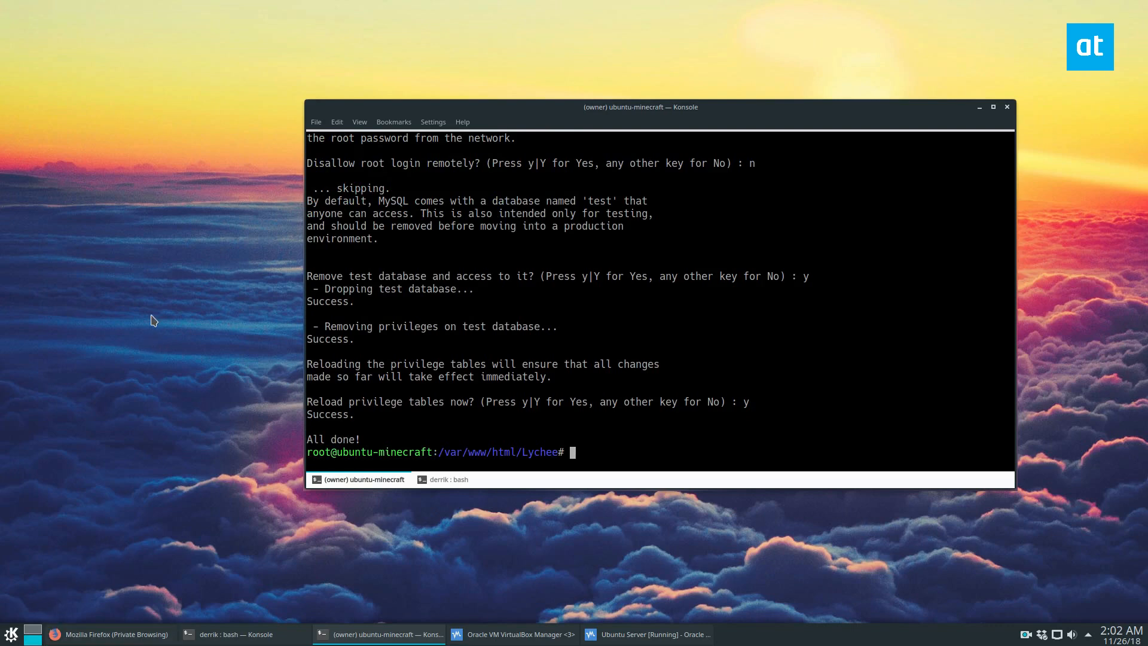
mouse_move(624, 434)
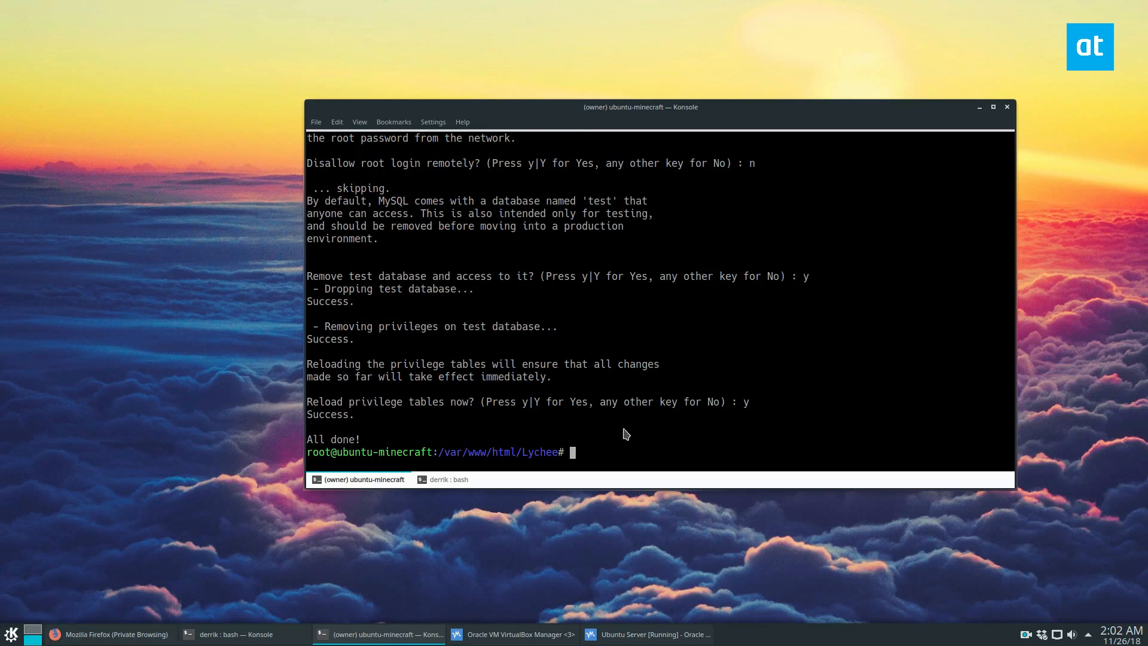
Log into MySQL as root, create the lychee database, and grant lycheeadmin privileges.
text(mysql -u root -p)
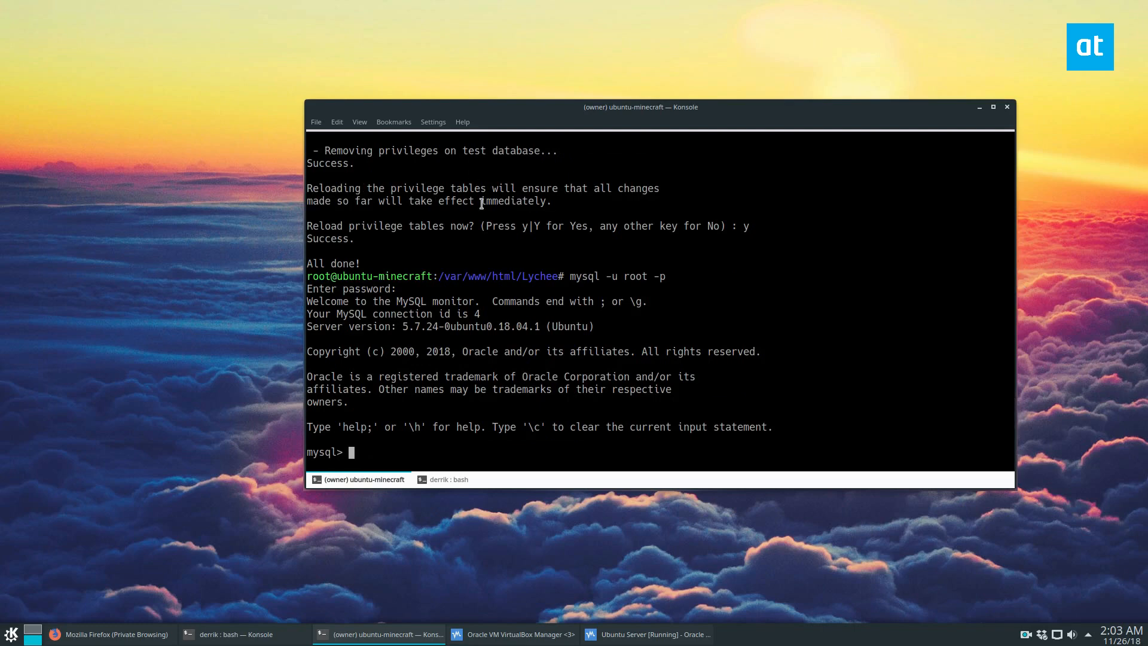
mouse_move(217, 342)
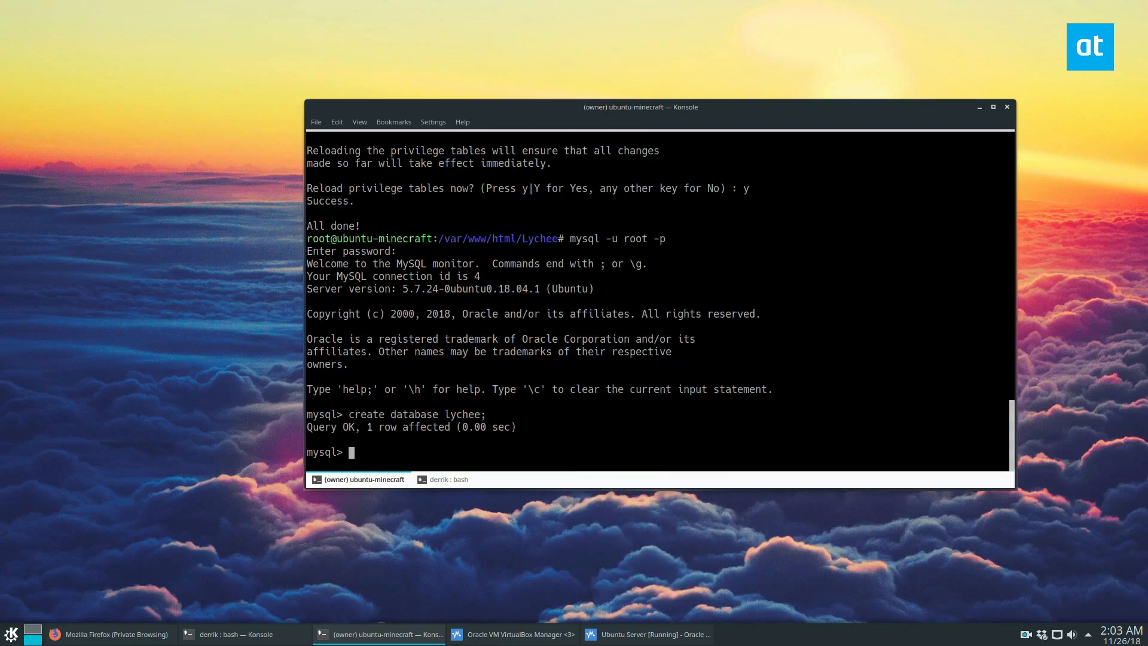
text(GRANT ALL PRIVILEGES ON lychee. * TO lycheeadmin@'localhost' IDENTIFIED BY 'Password' WITH GRANT OPTION;)
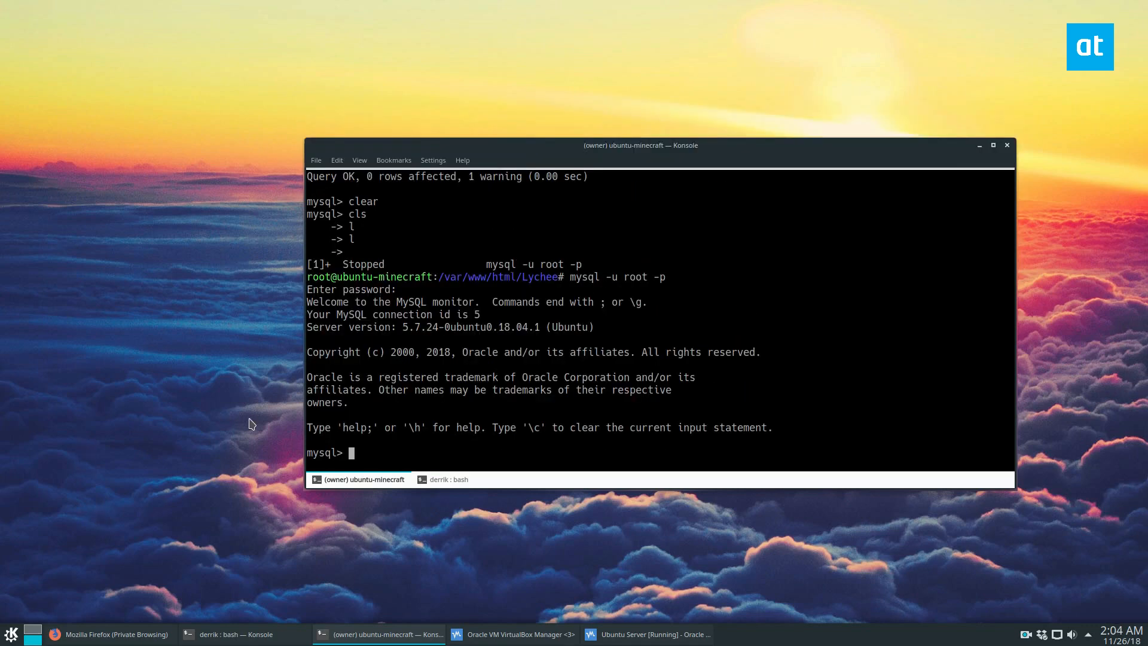
mouse_move(141, 342)
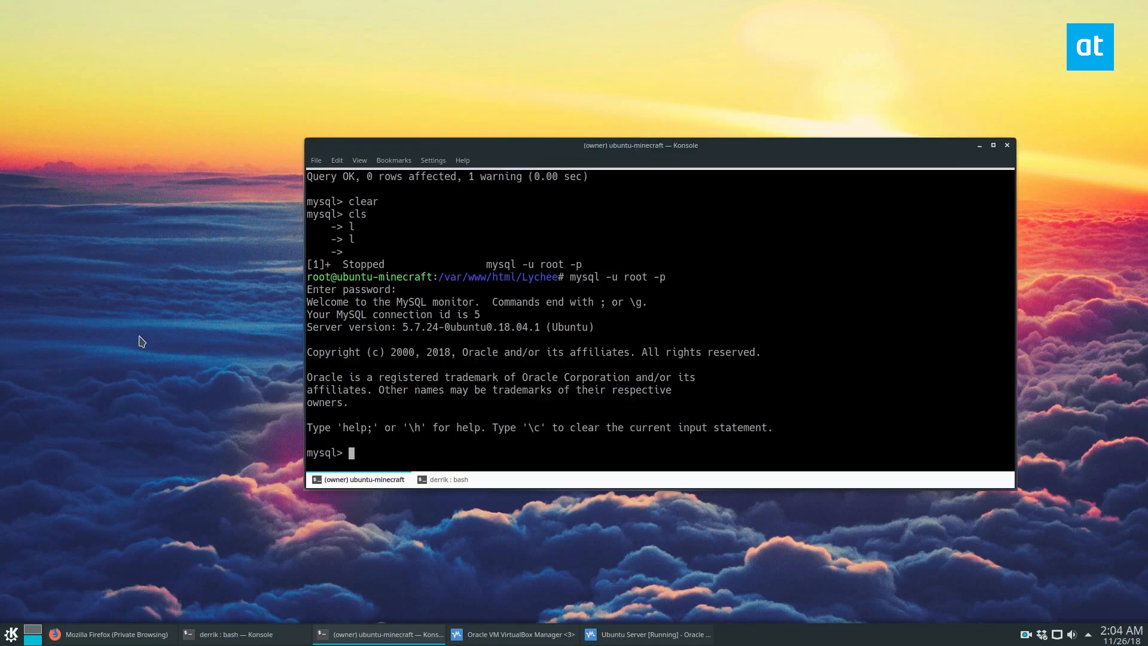
mouse_move(118, 281)
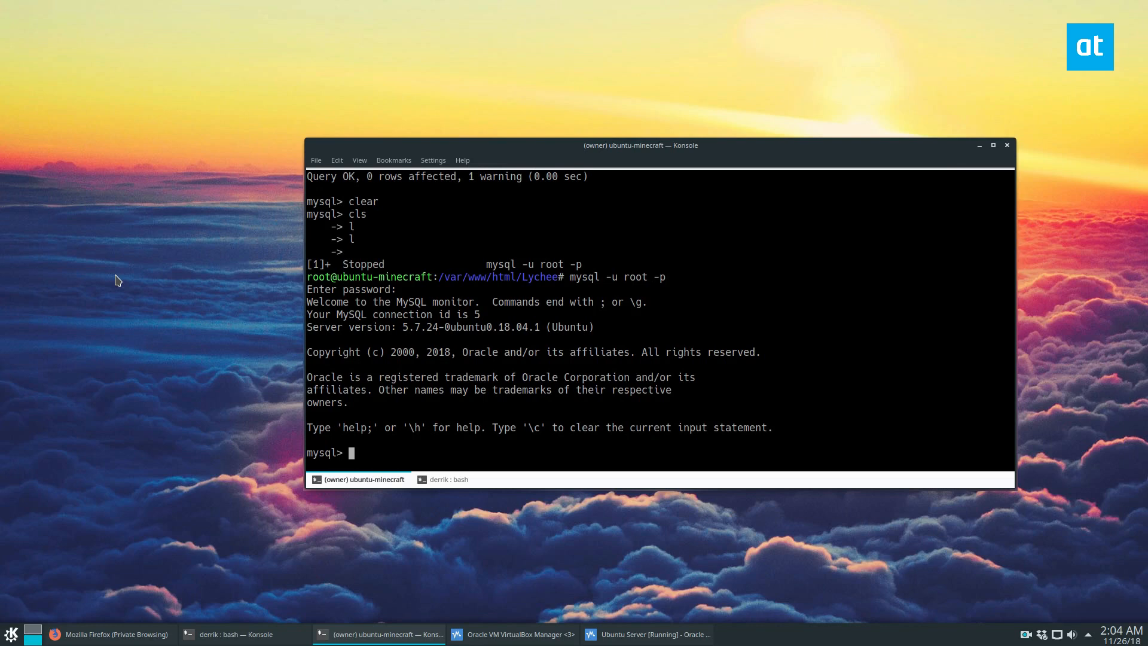
mouse_move(124, 396)
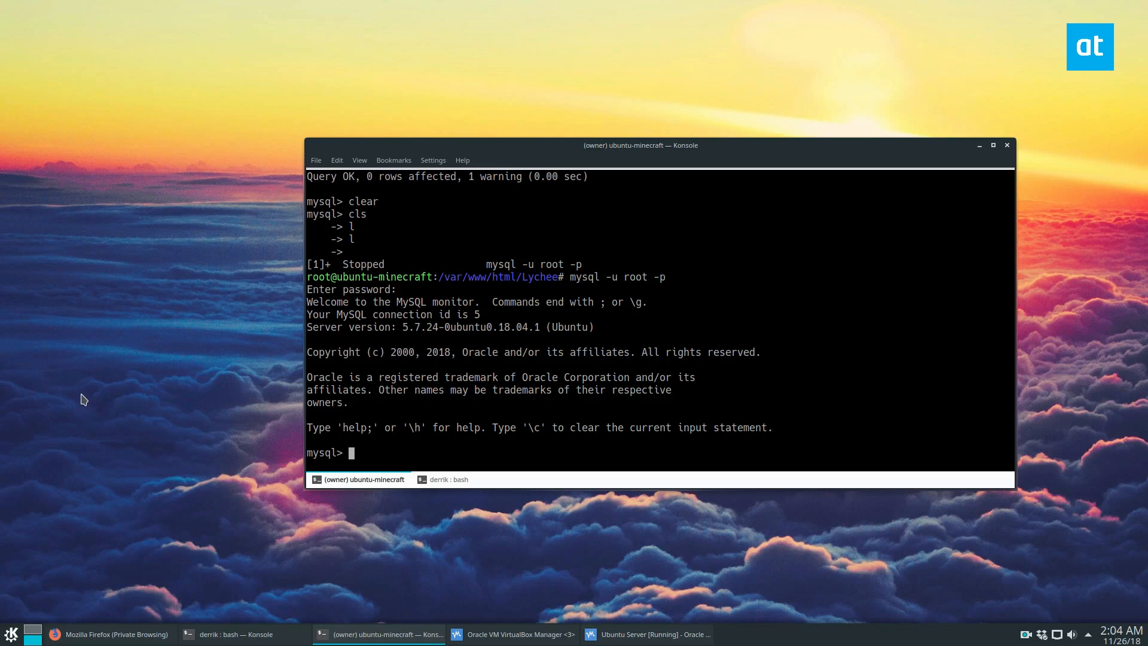
mouse_move(6, 425)
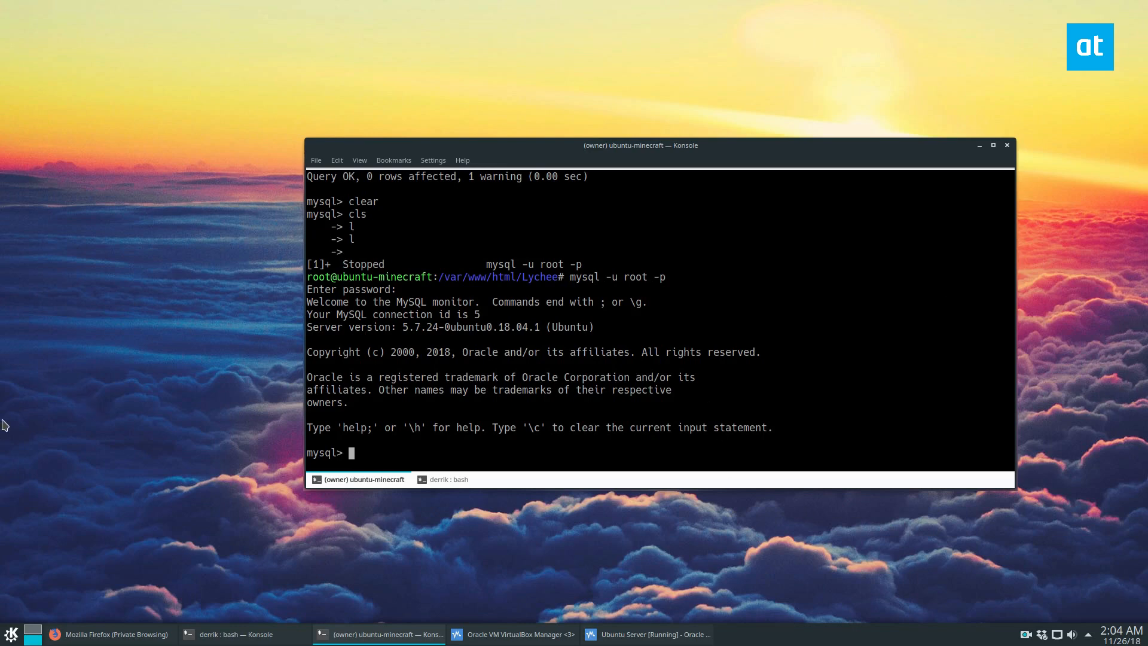
Try the misspelled 'flush privelages' command, then quit and exit the MySQL monitor.
text(my)
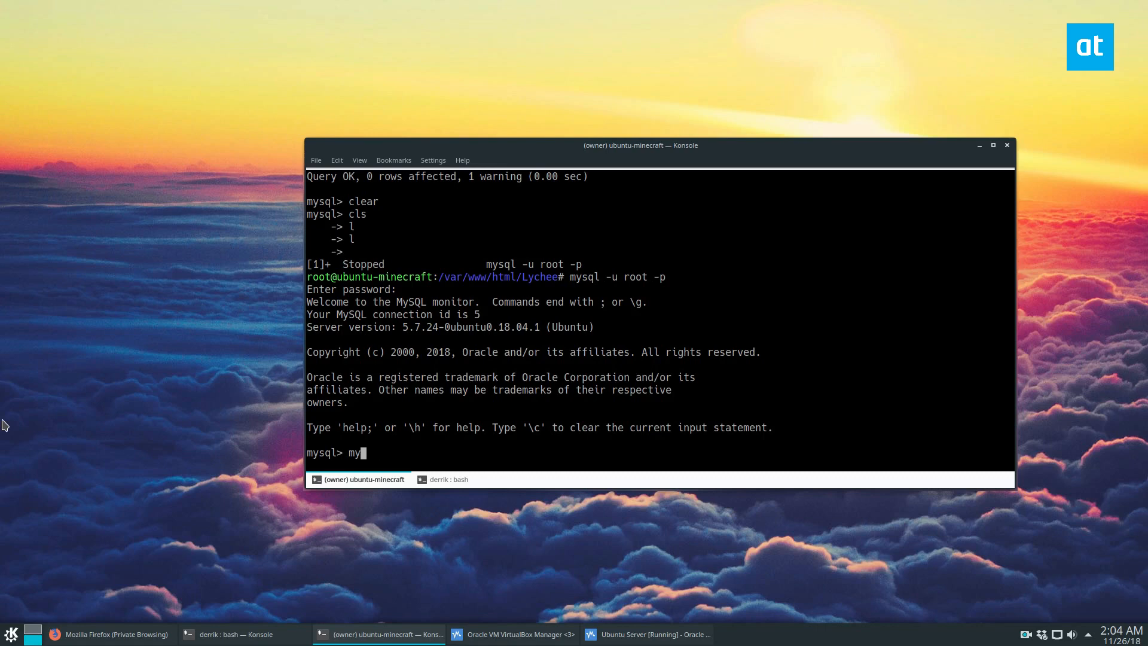
text(flush privel)
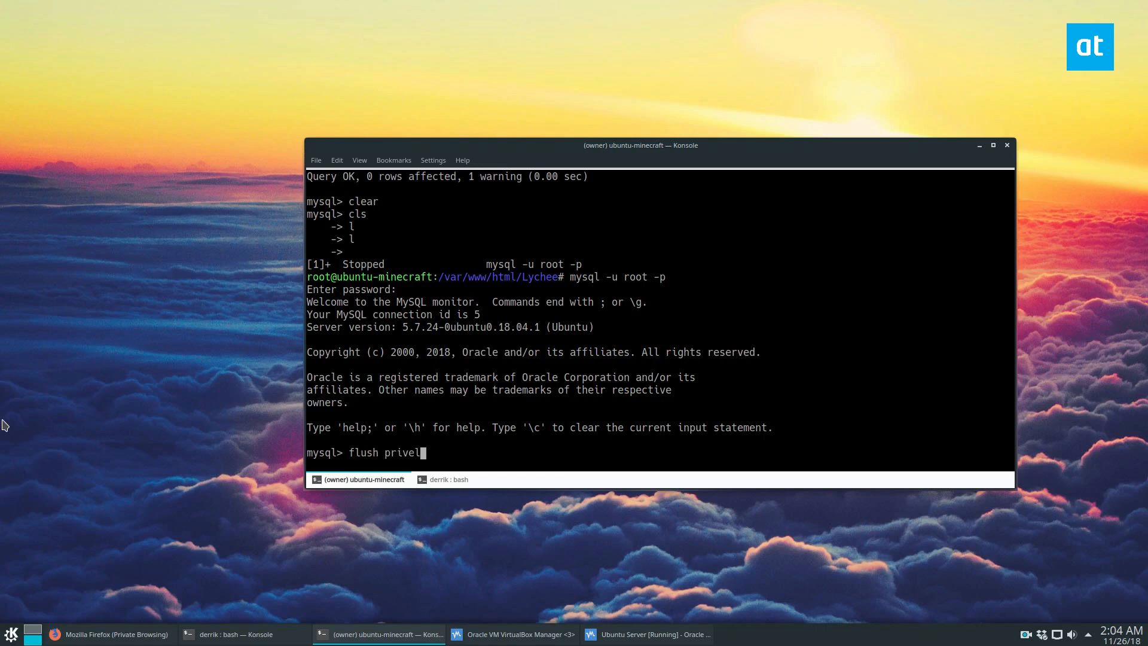
text(ages)
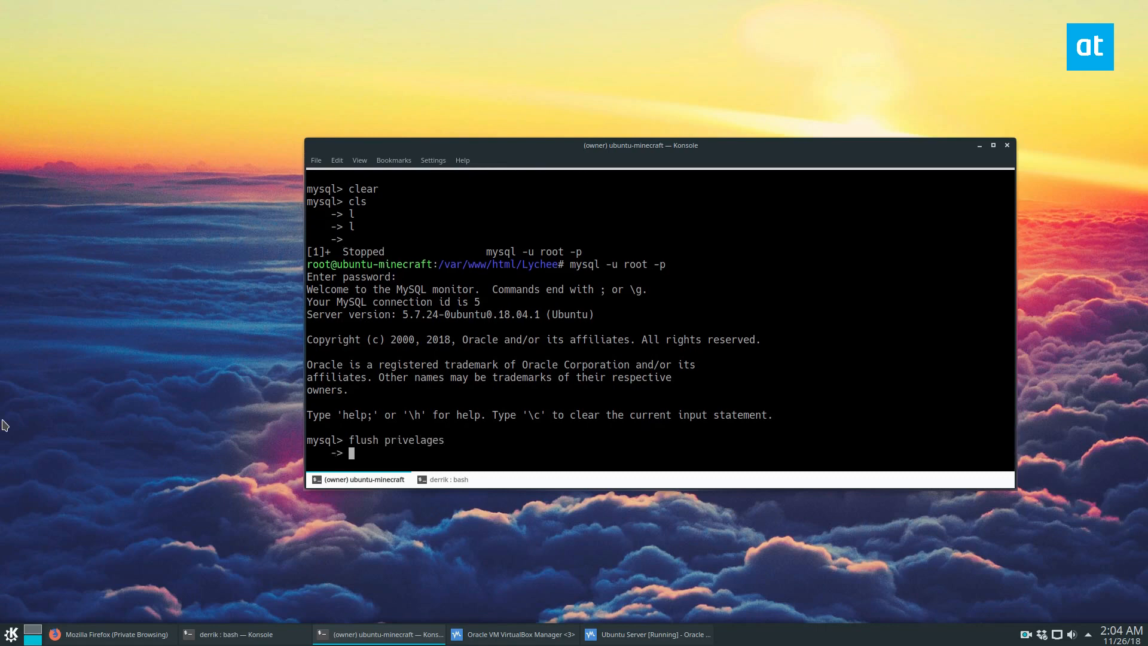
text(quit)
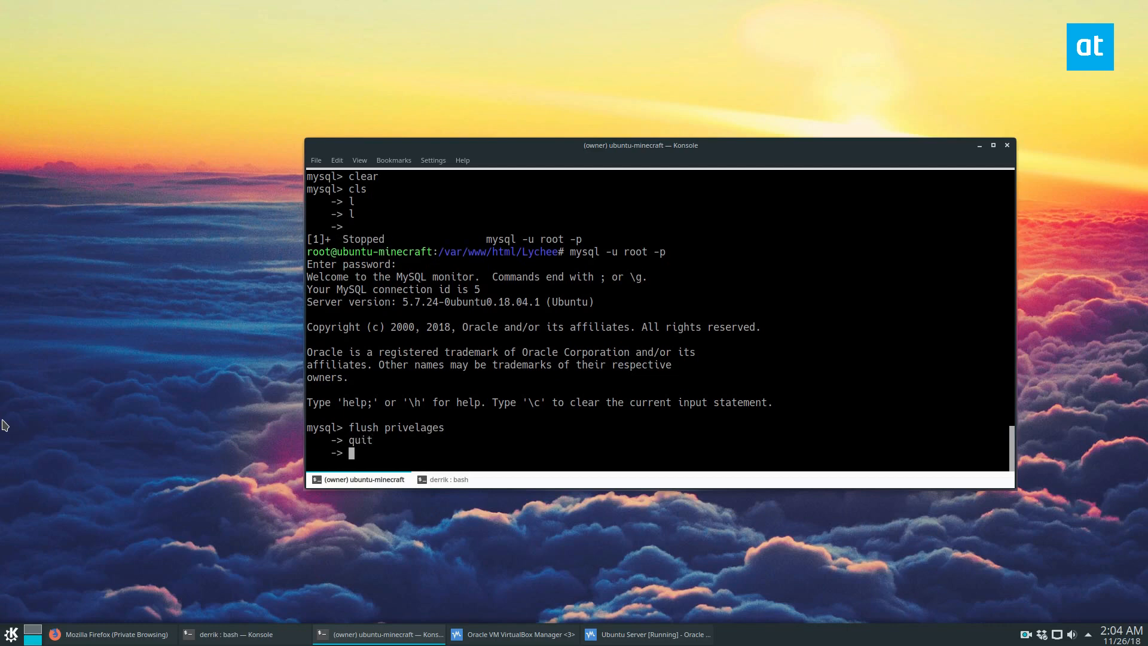
text(exit)
text(;)
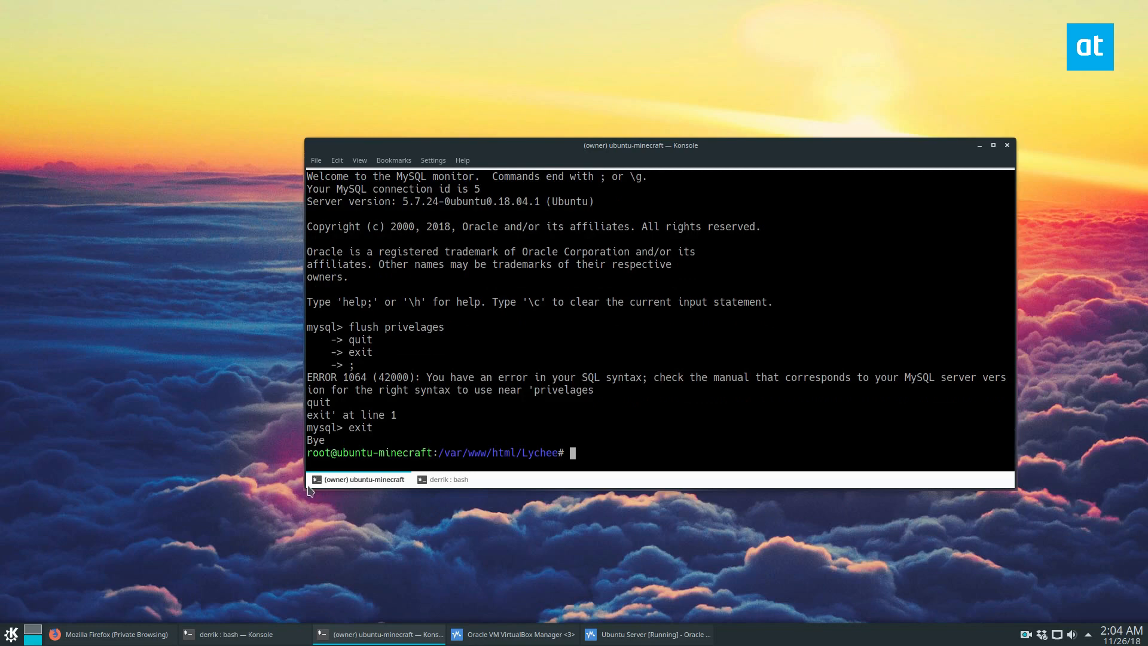
mouse_move(1141, 527)
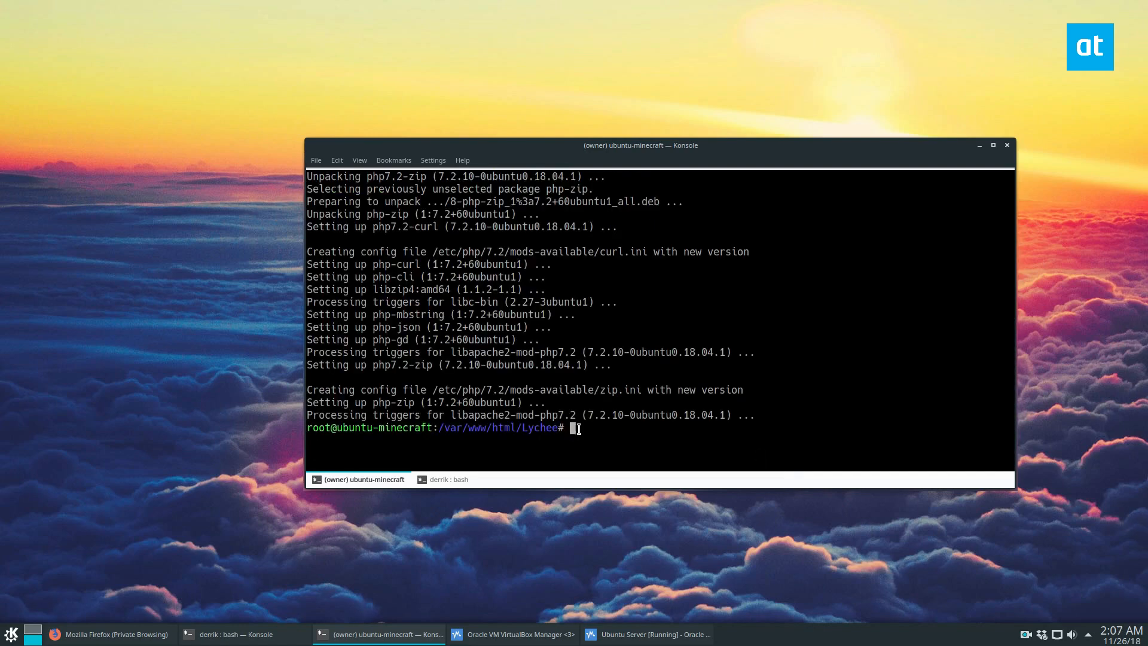
Create an empty /etc/apache2/sites-available/lychee.conf and enter the nano command for it.
right_click(574, 428)
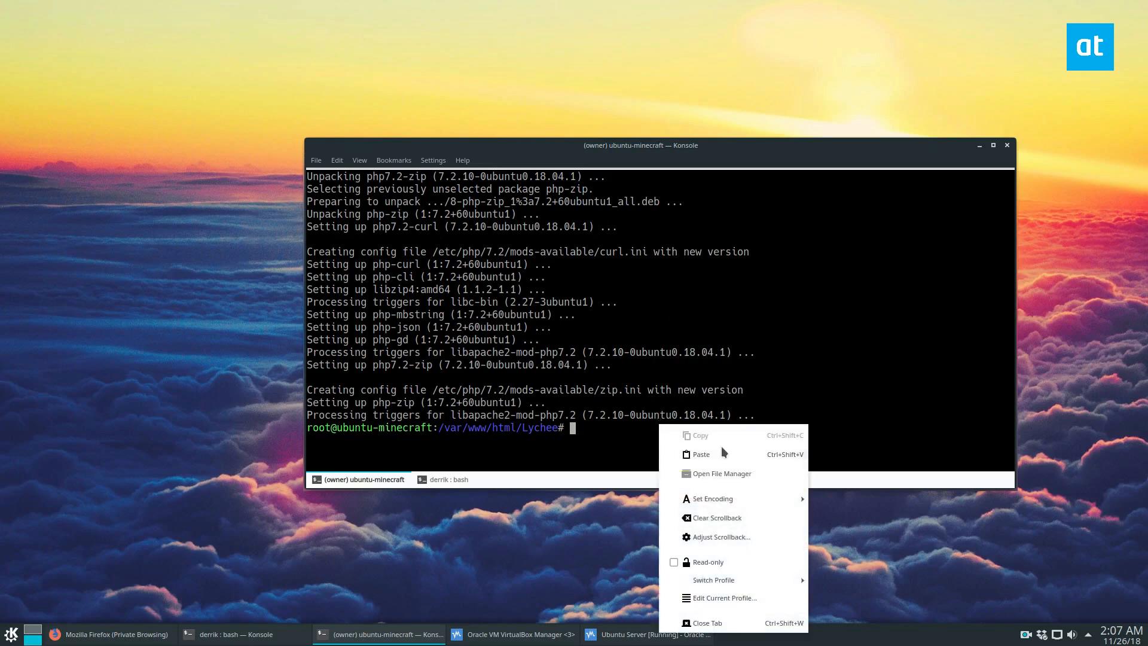
text(touch /etc/apache2/sites-available/lychee.conf)
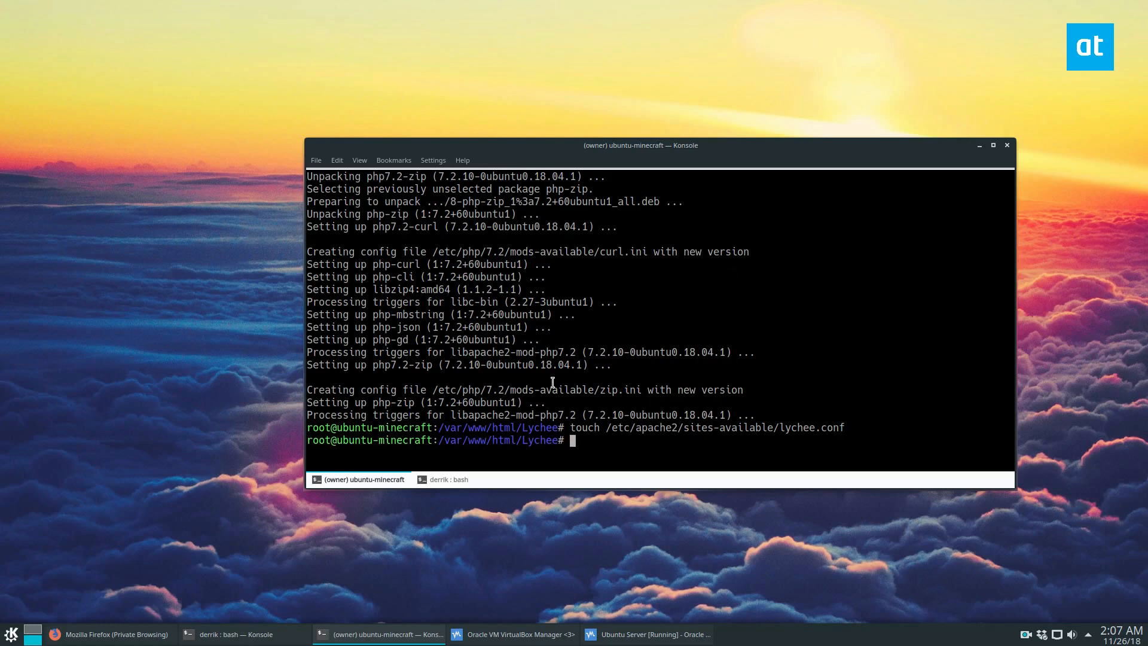
right_click(651, 253)
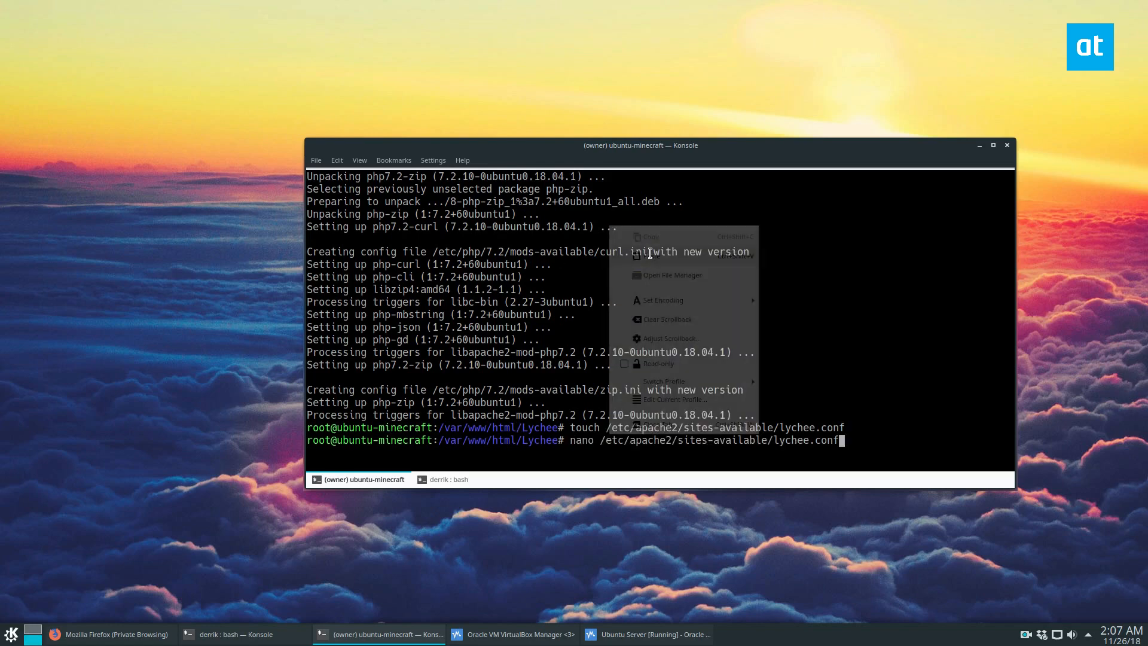
Paste a VirtualHost block for /var/www/html/Lychee/ into lychee.conf in nano and save.
key(Return)
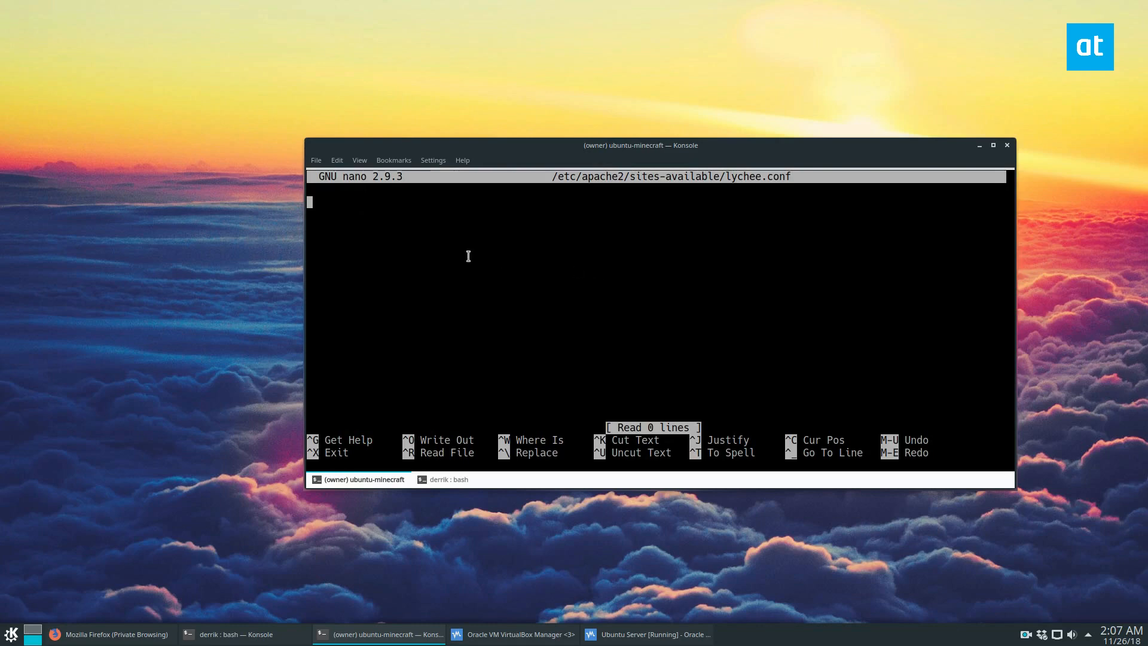
mouse_move(698, 276)
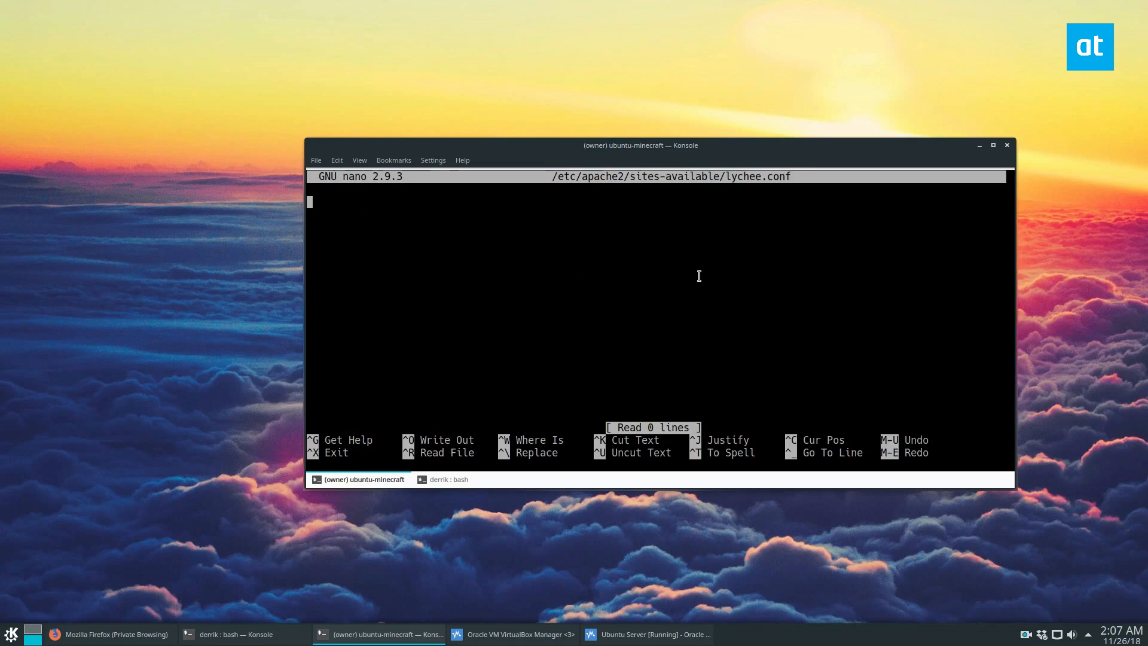
click(245, 634)
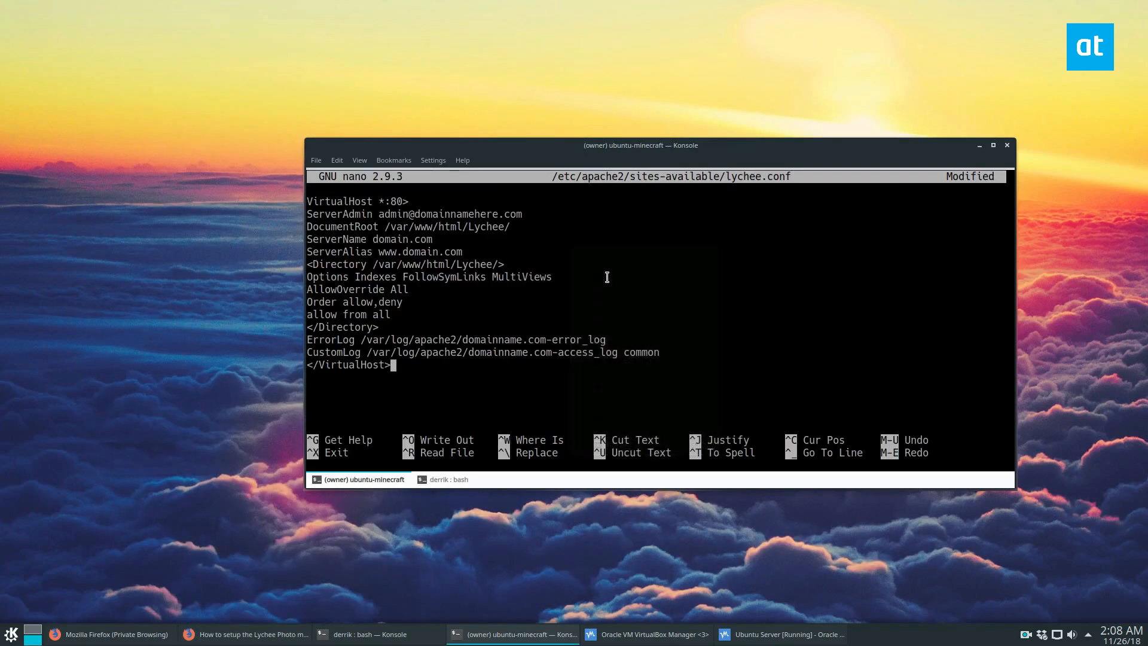
key(ctrl+o)
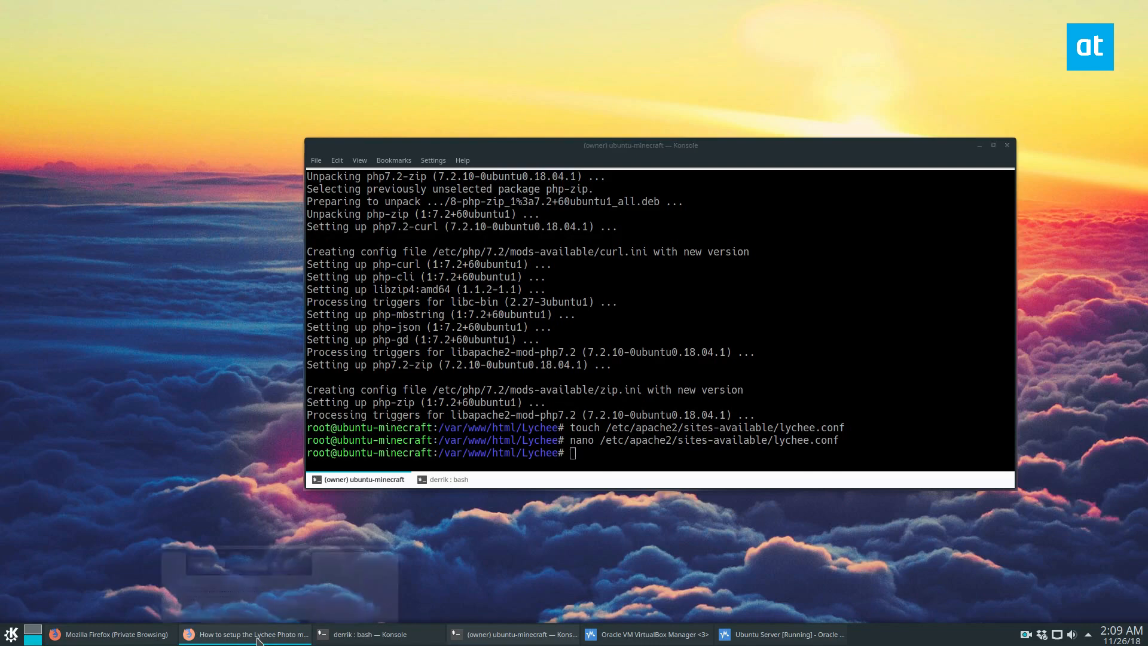
Switch to Firefox and create a new Lychee username and password login.
click(245, 634)
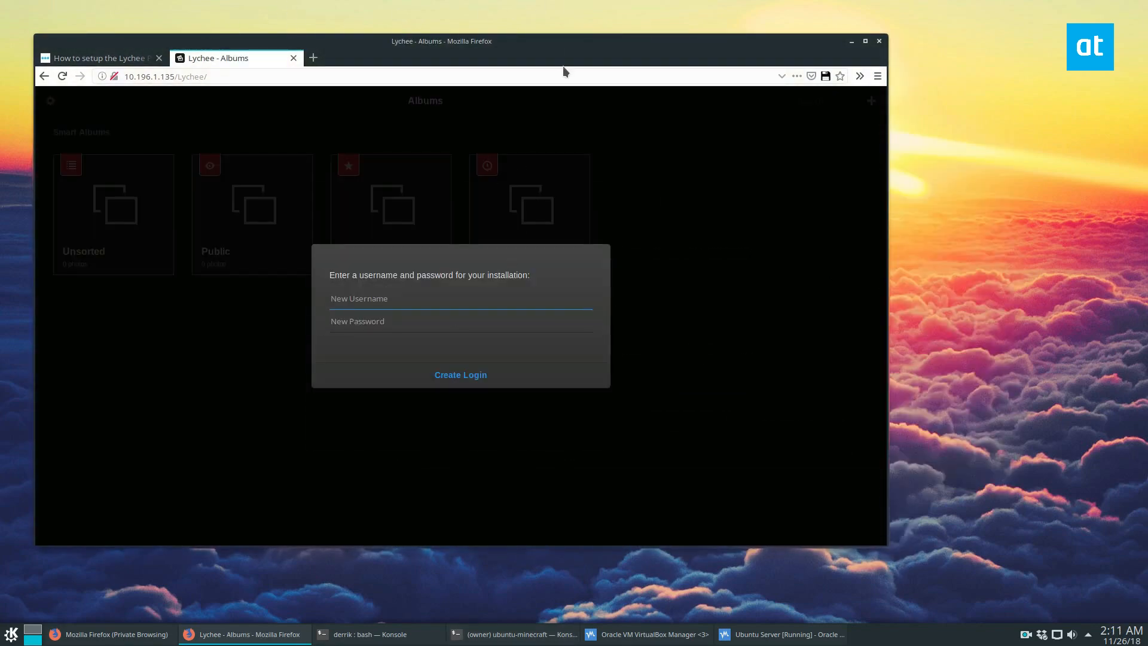
text(derrik)
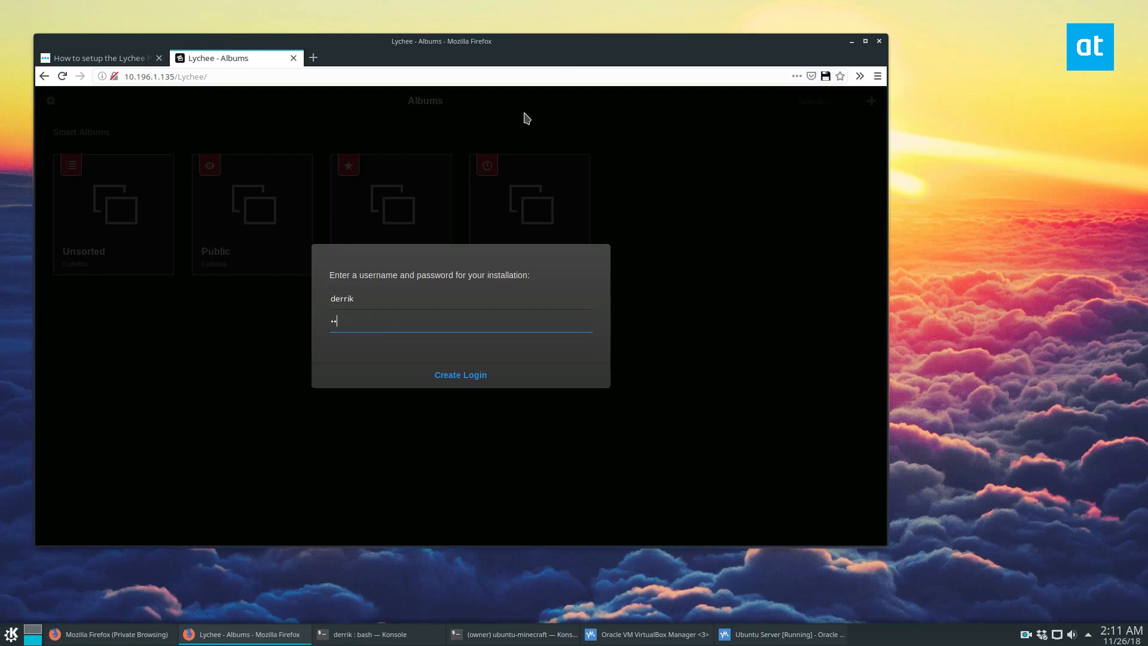
click(460, 374)
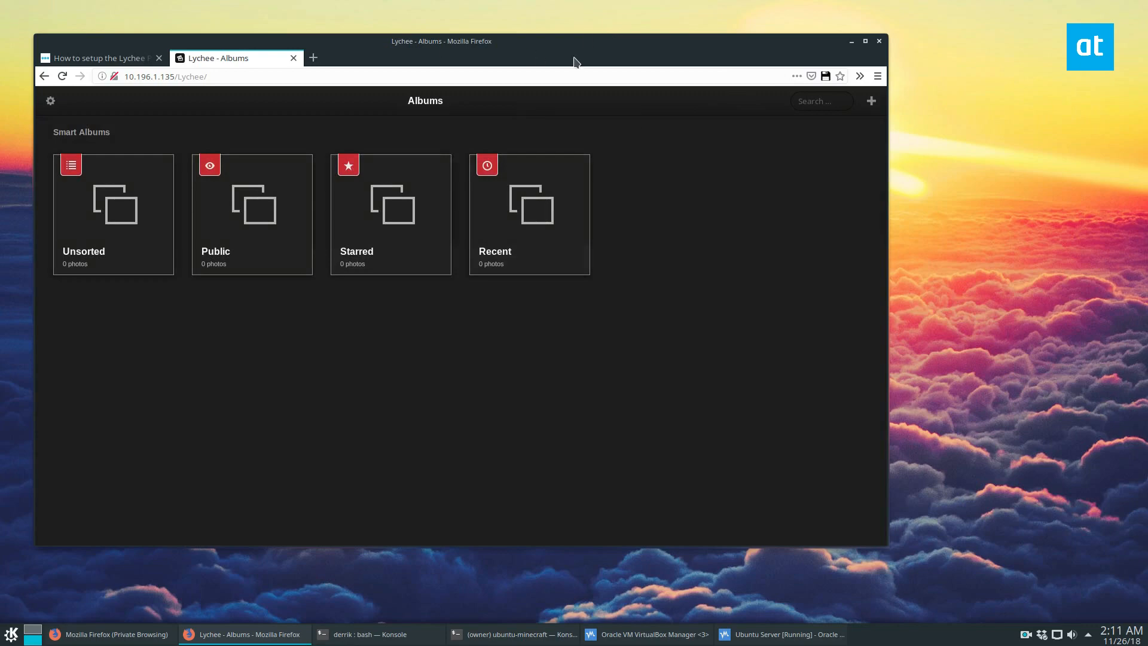
mouse_move(88, 237)
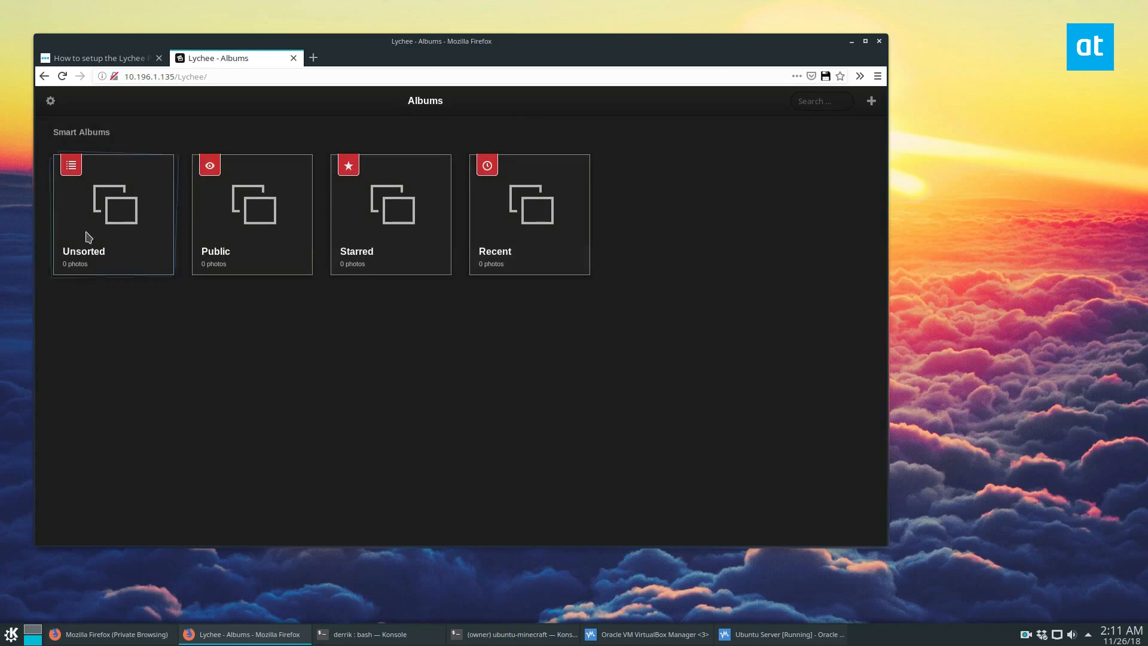
Open the Unsorted album, view the uploaded photo of two people, and return to the album.
click(113, 214)
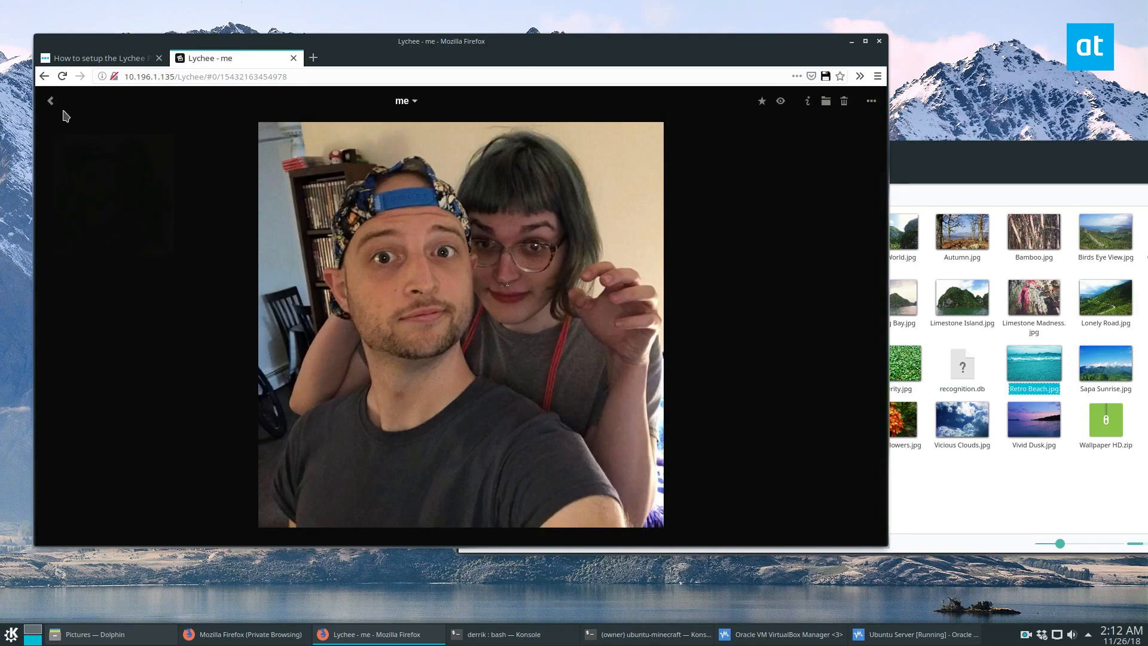
click(50, 101)
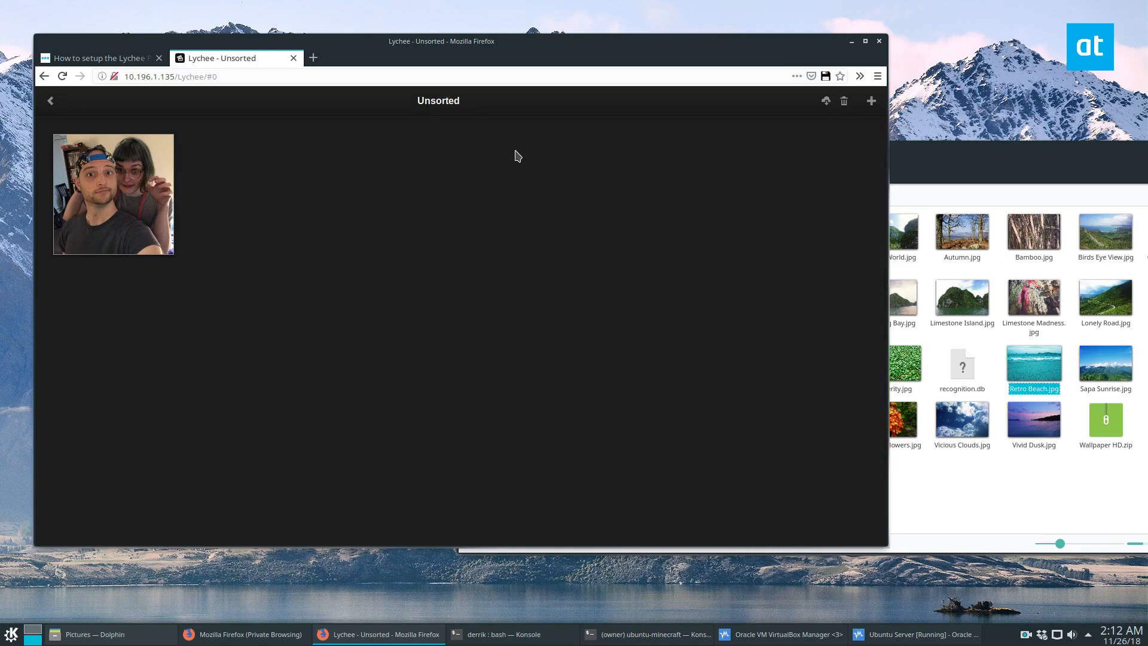
click(98, 58)
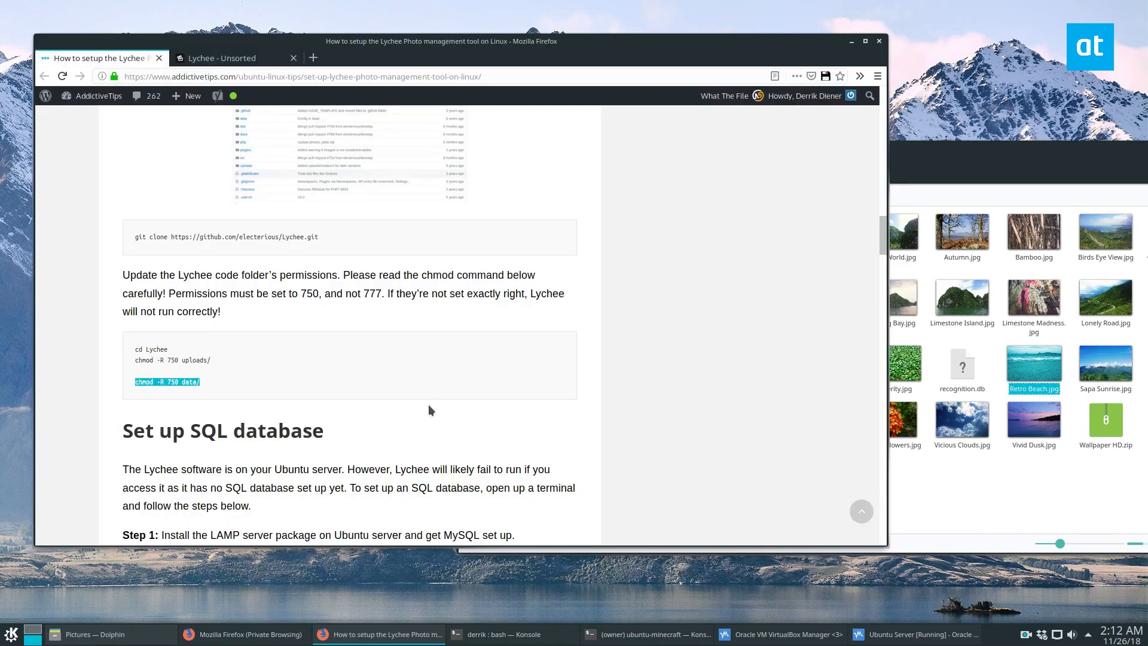
scroll(down, 3)
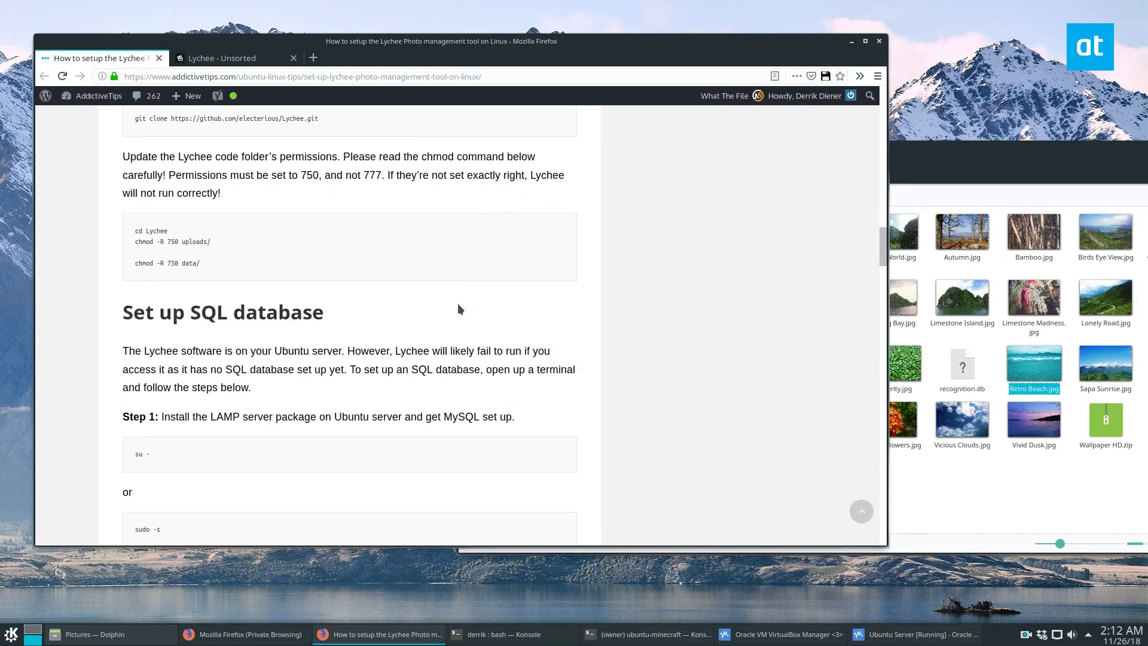
scroll(down, 3)
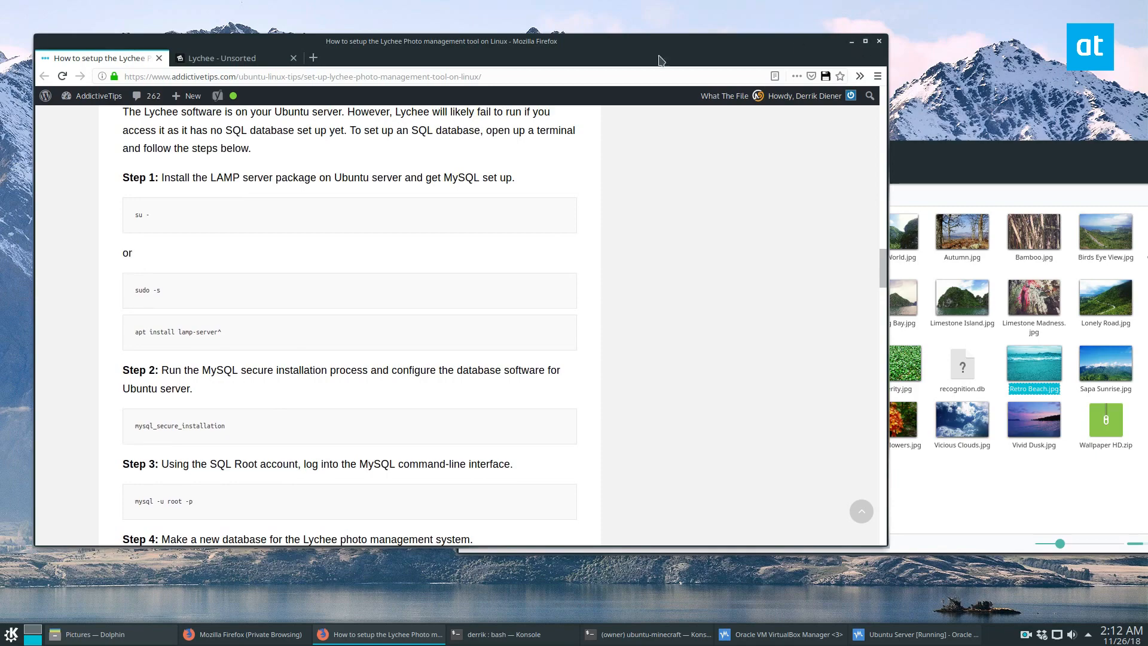
click(234, 58)
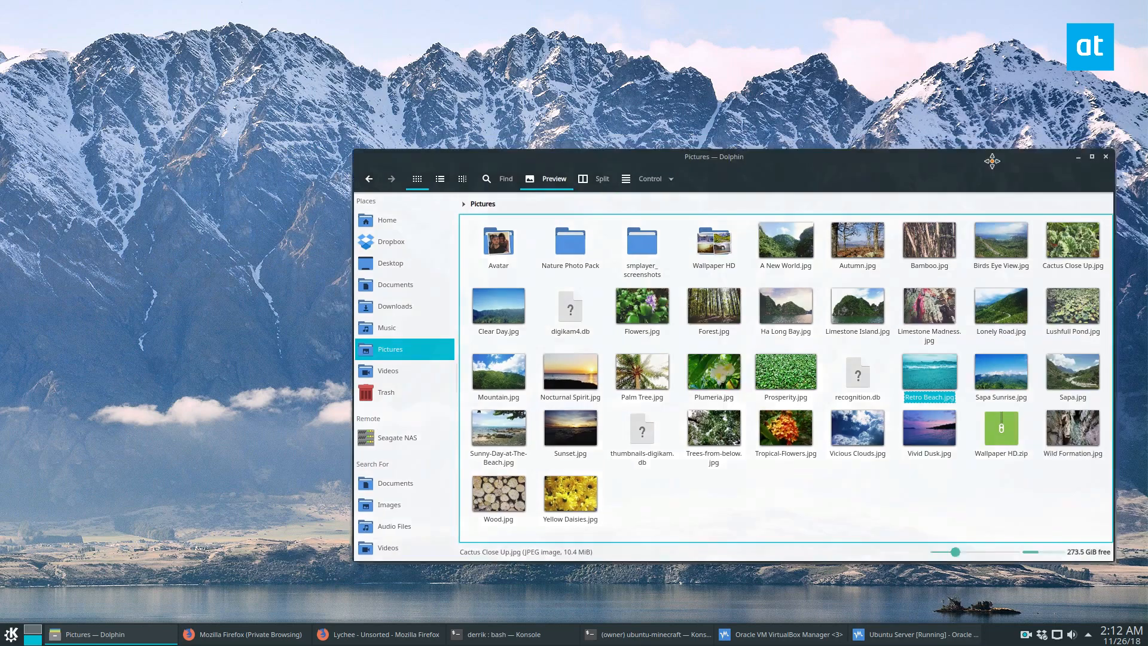
click(378, 634)
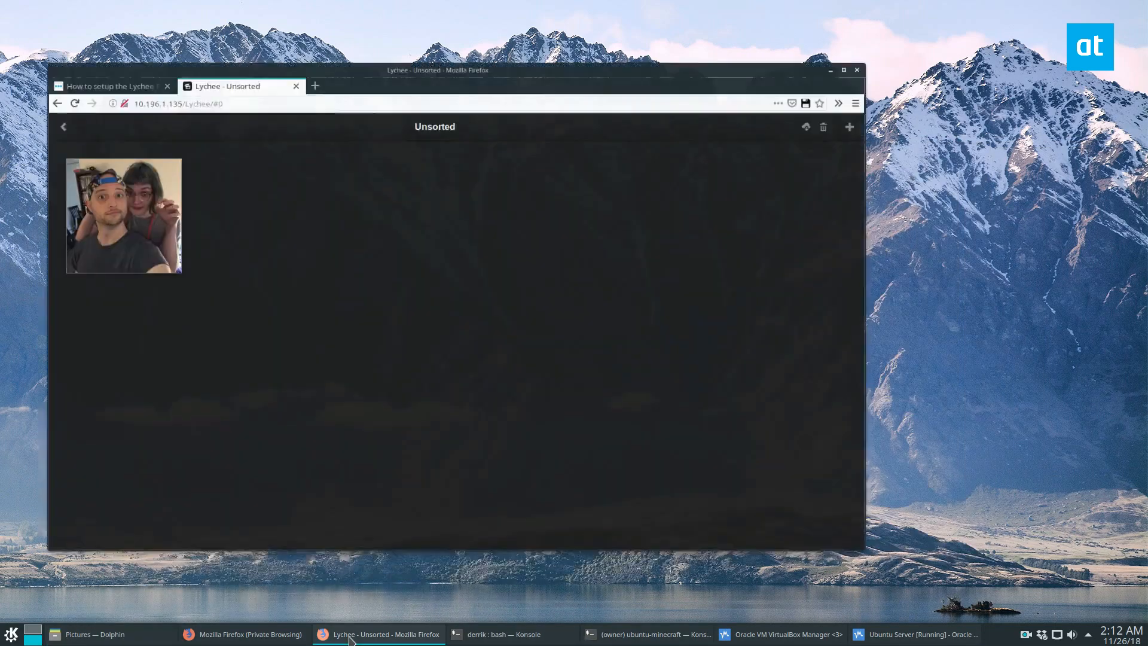